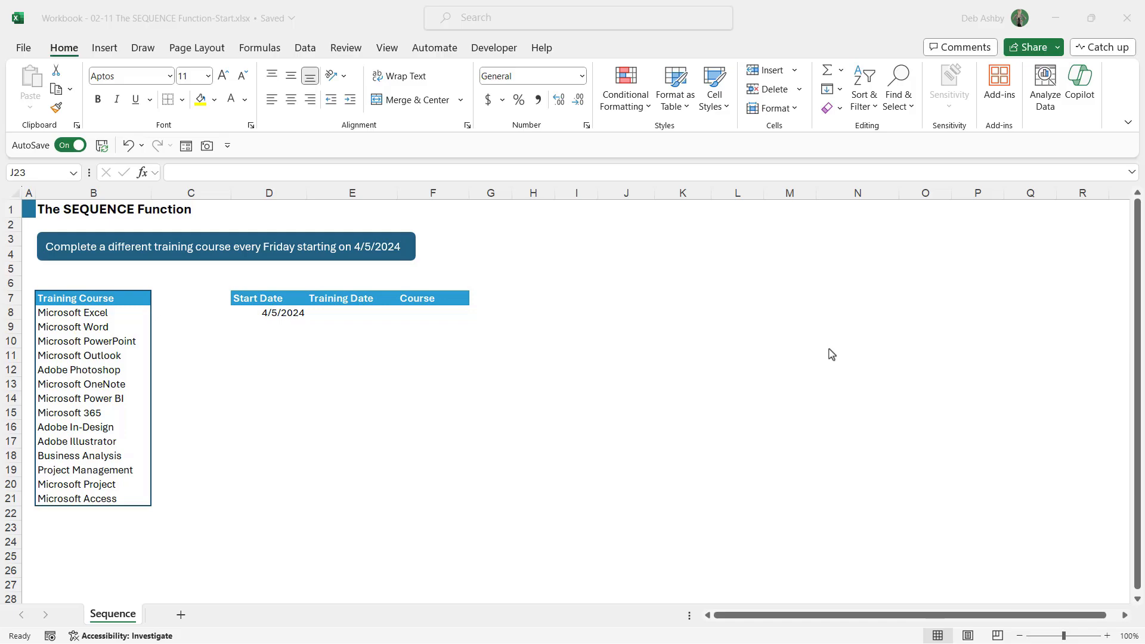
mouse_move(352, 372)
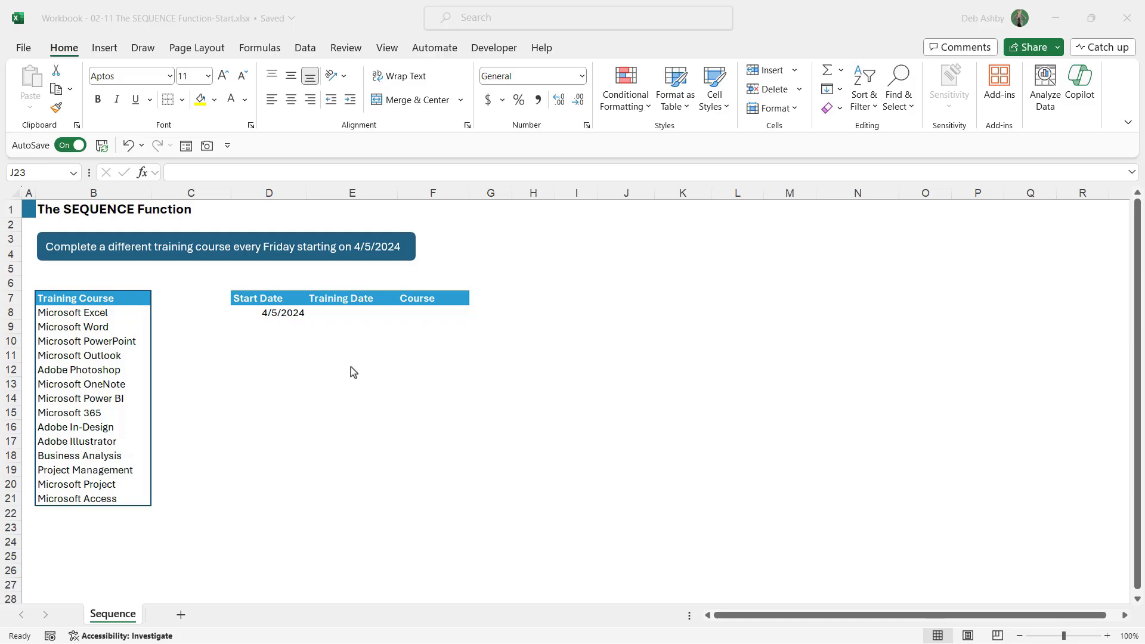
- In J6, type the demo formula =SEQUENCE(10,1,1,1): 10 rows, 1 column, start 1, step 1
left_click(625, 528)
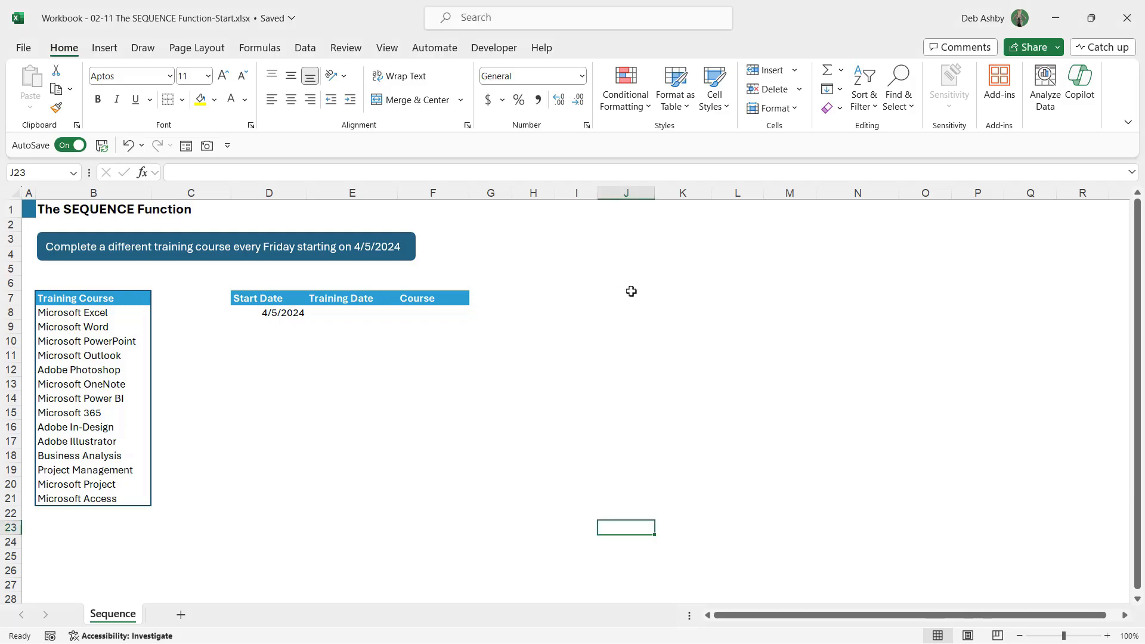
left_click(625, 283)
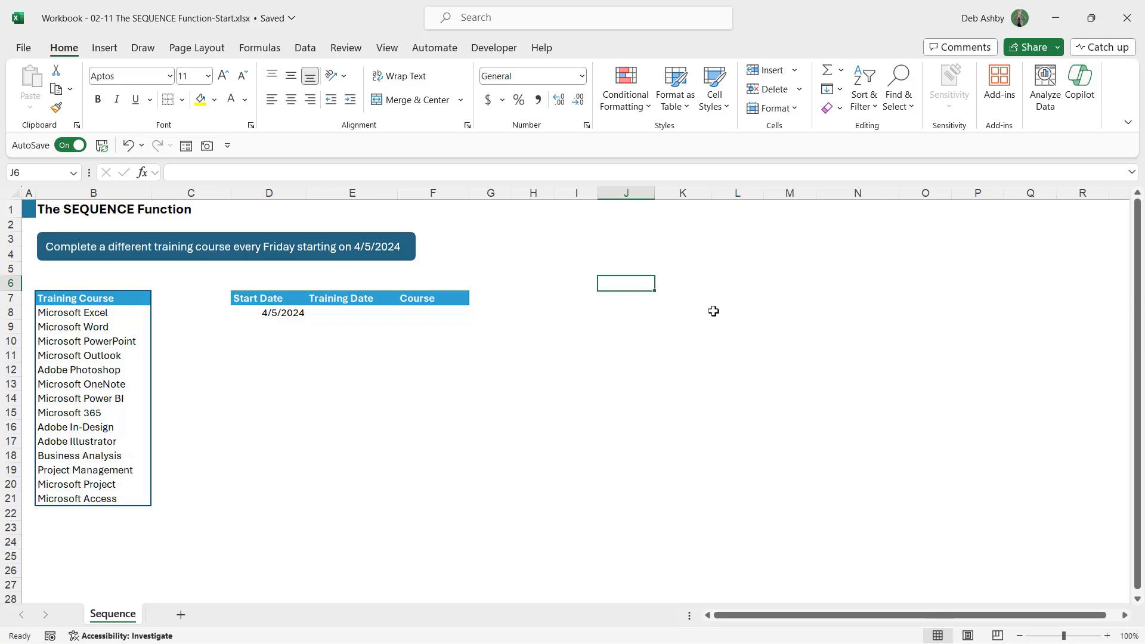
type("=SEQUENCE(")
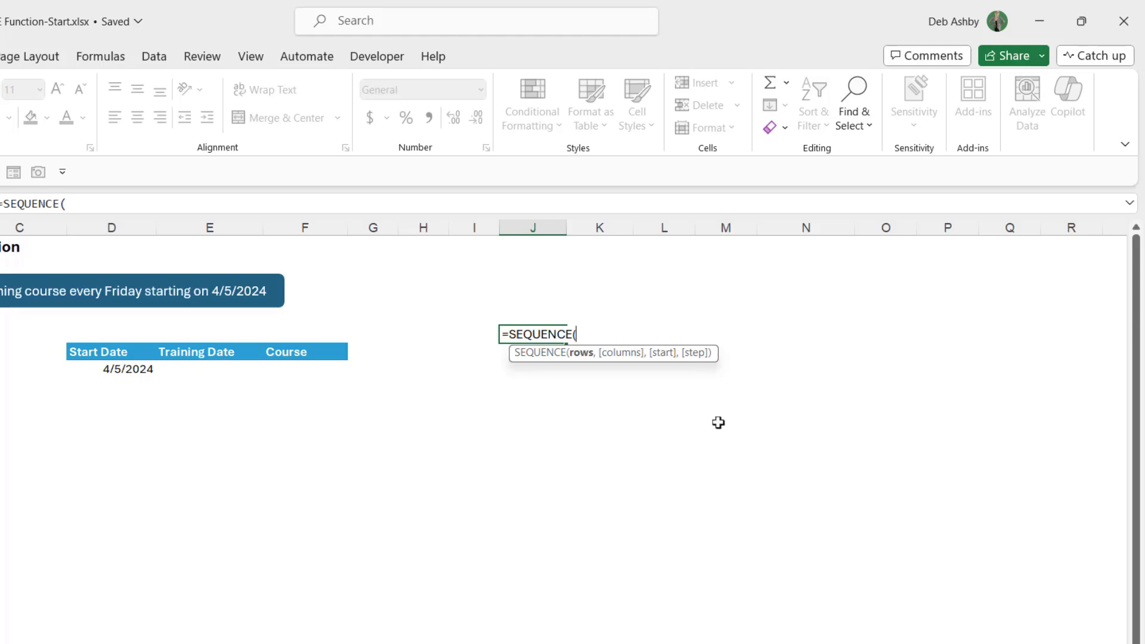
type("10,")
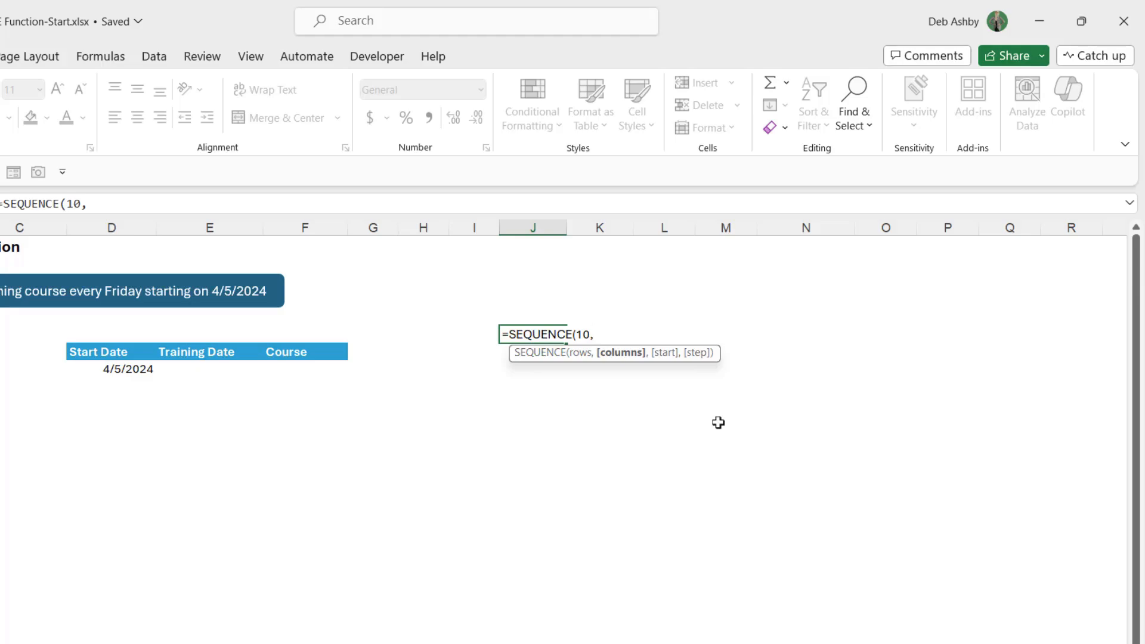
type("1,")
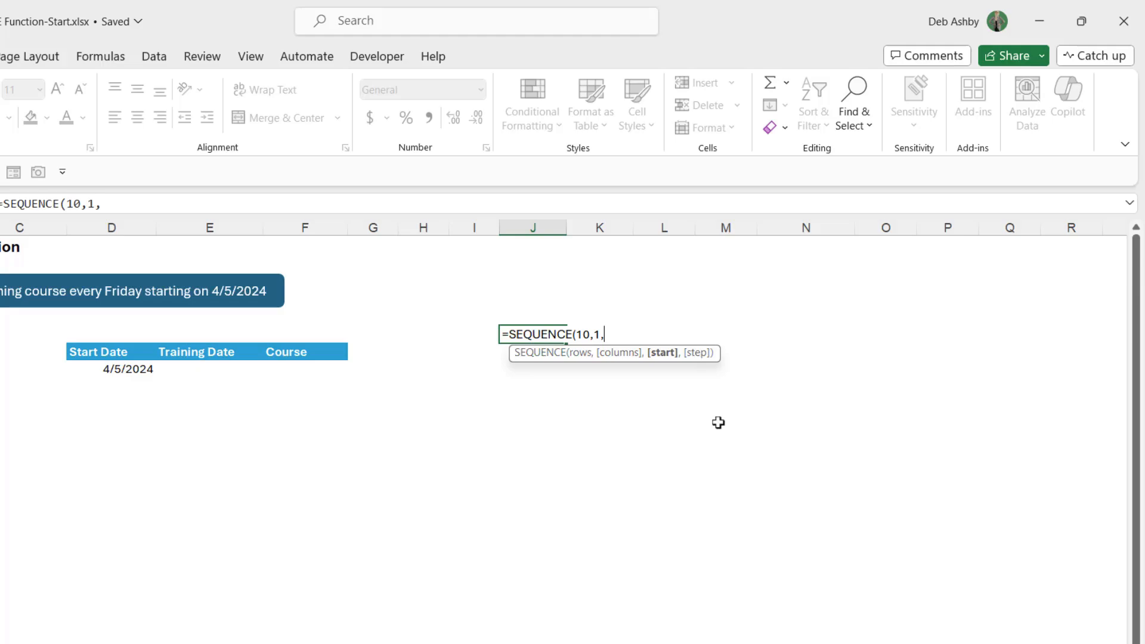
type("1,")
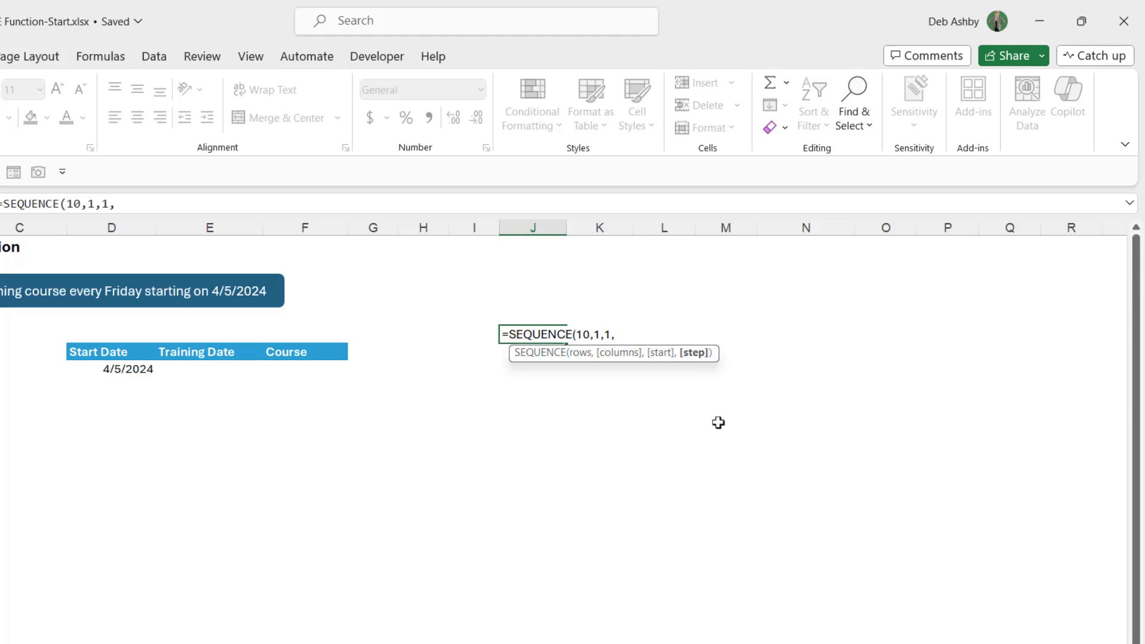
type("1")
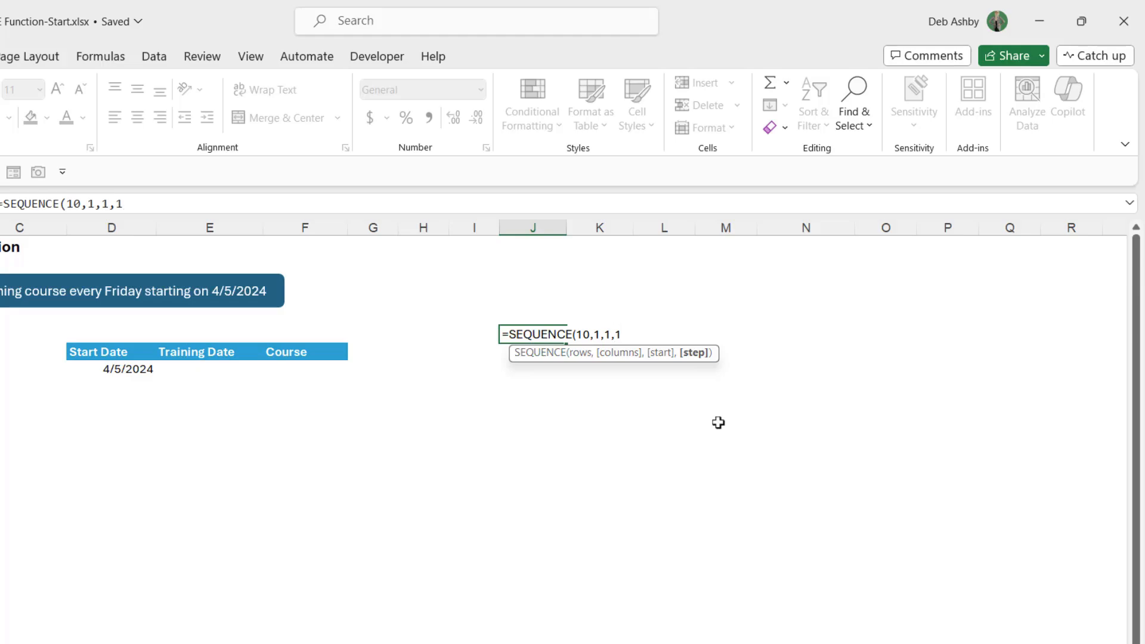
type(")")
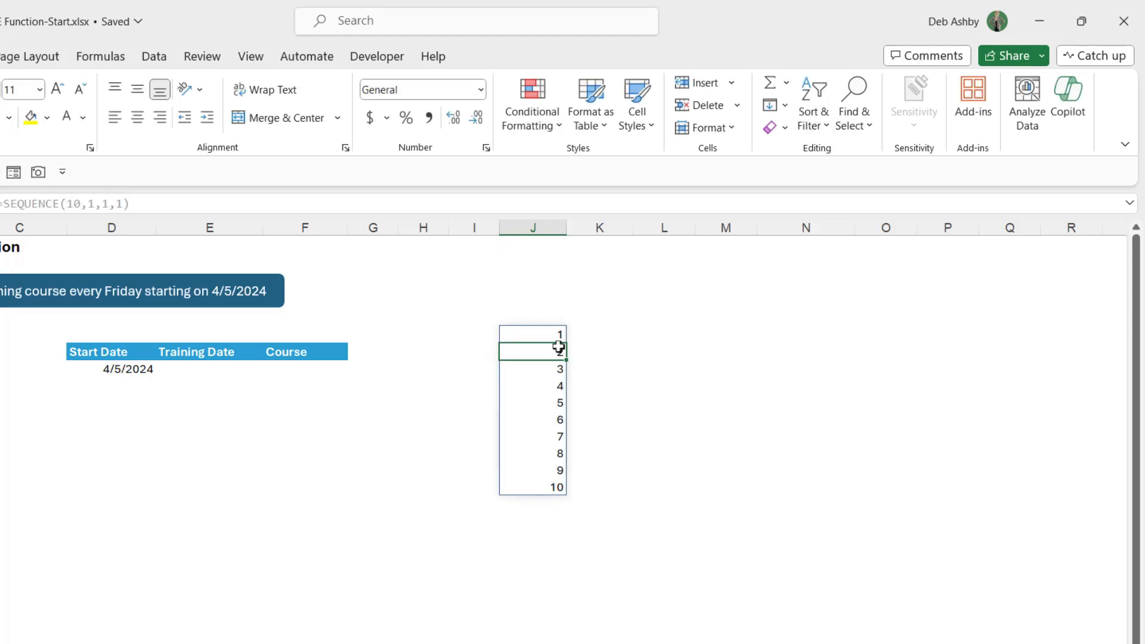
mouse_move(538, 400)
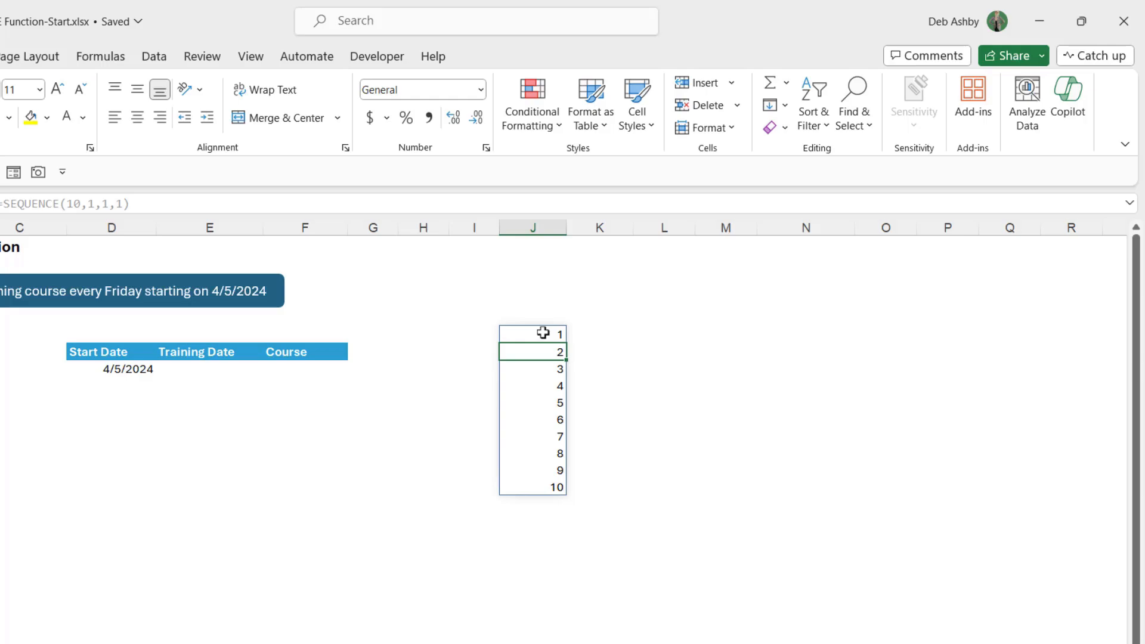
mouse_move(566, 360)
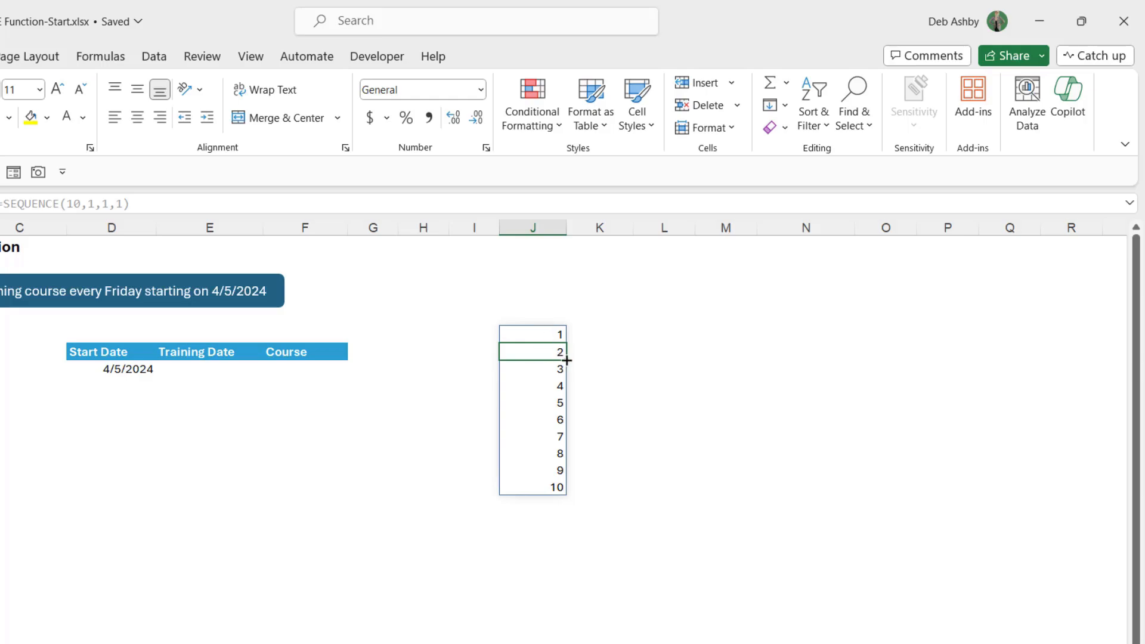
mouse_move(605, 476)
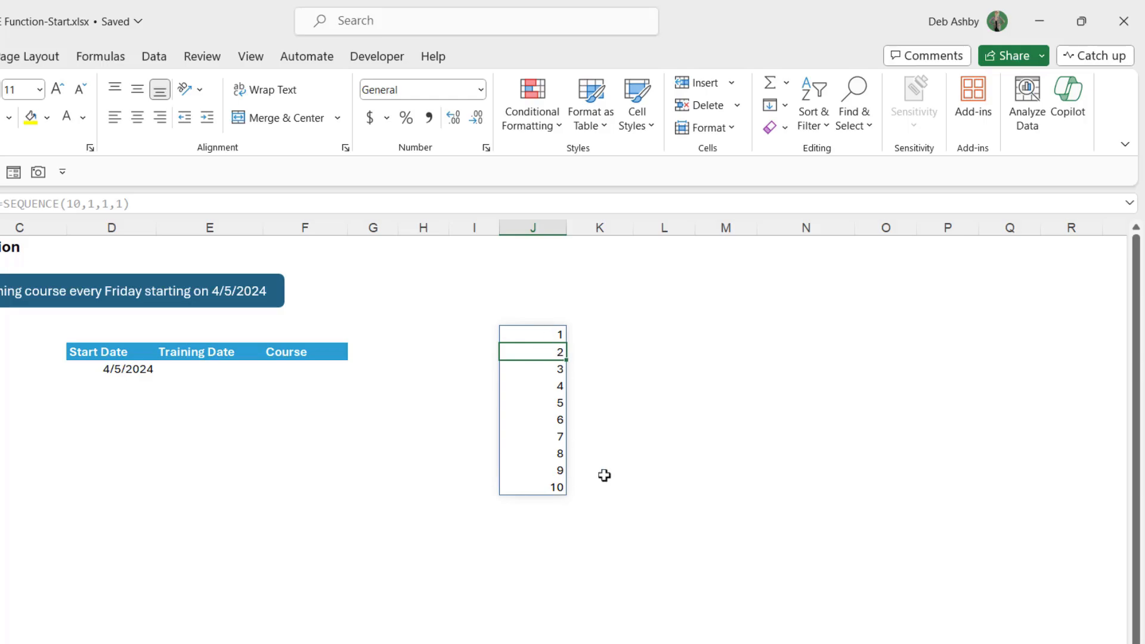
mouse_move(481, 352)
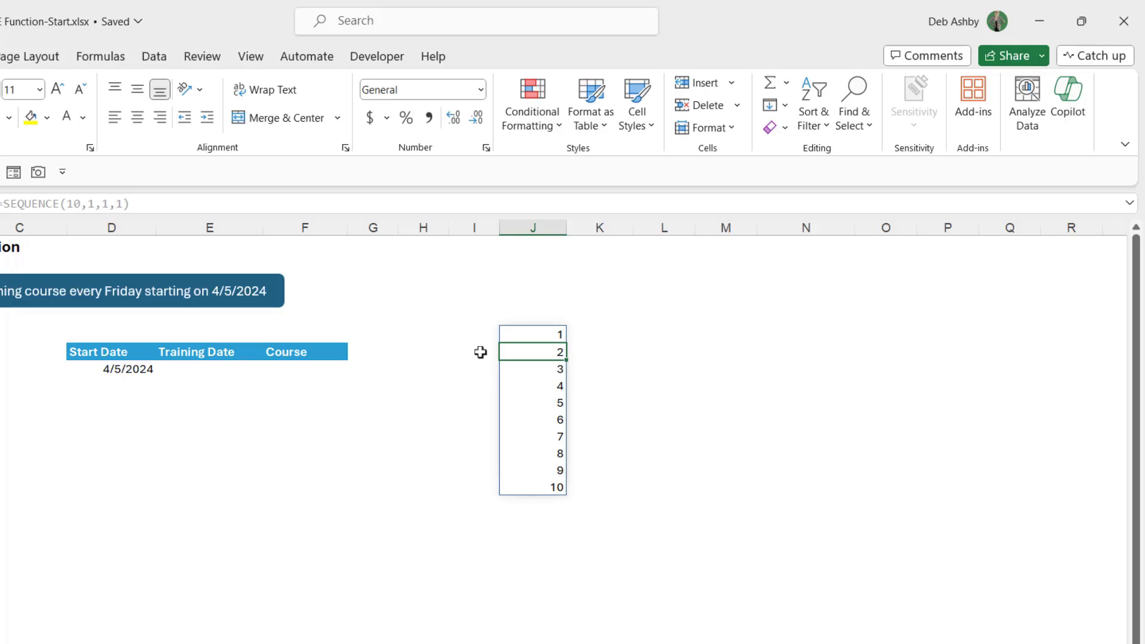
mouse_move(555, 338)
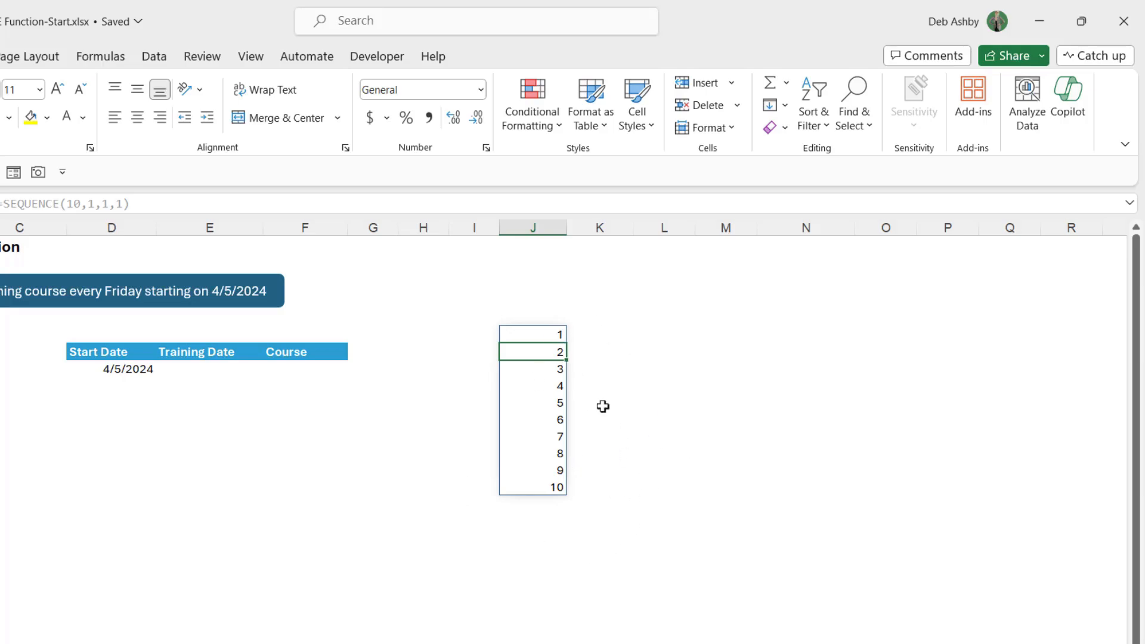
mouse_move(670, 475)
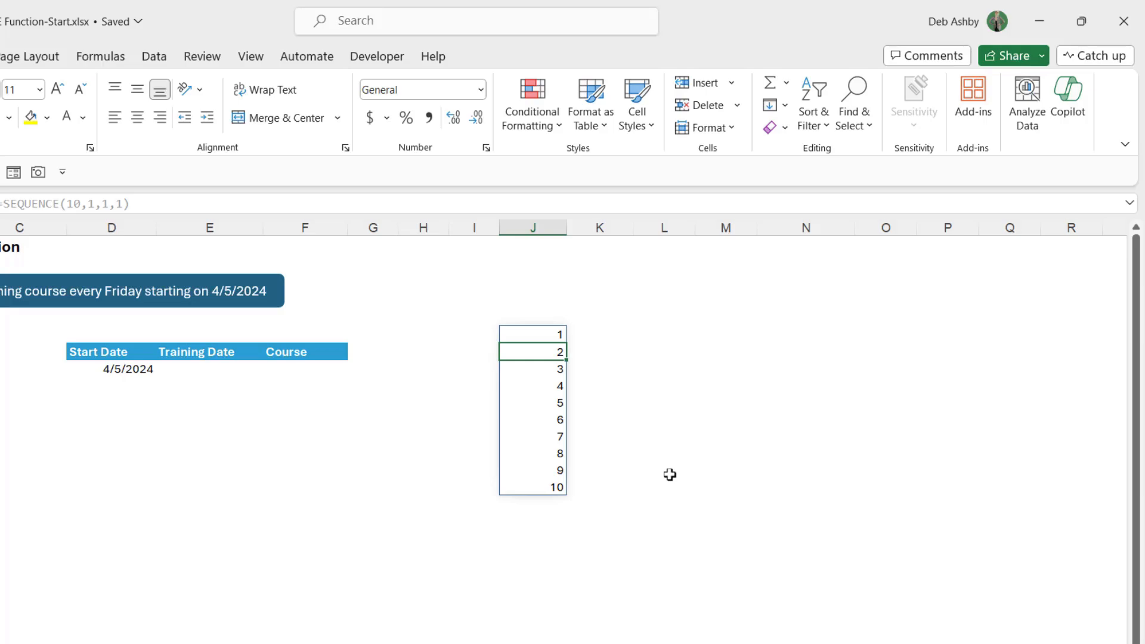
mouse_move(592, 515)
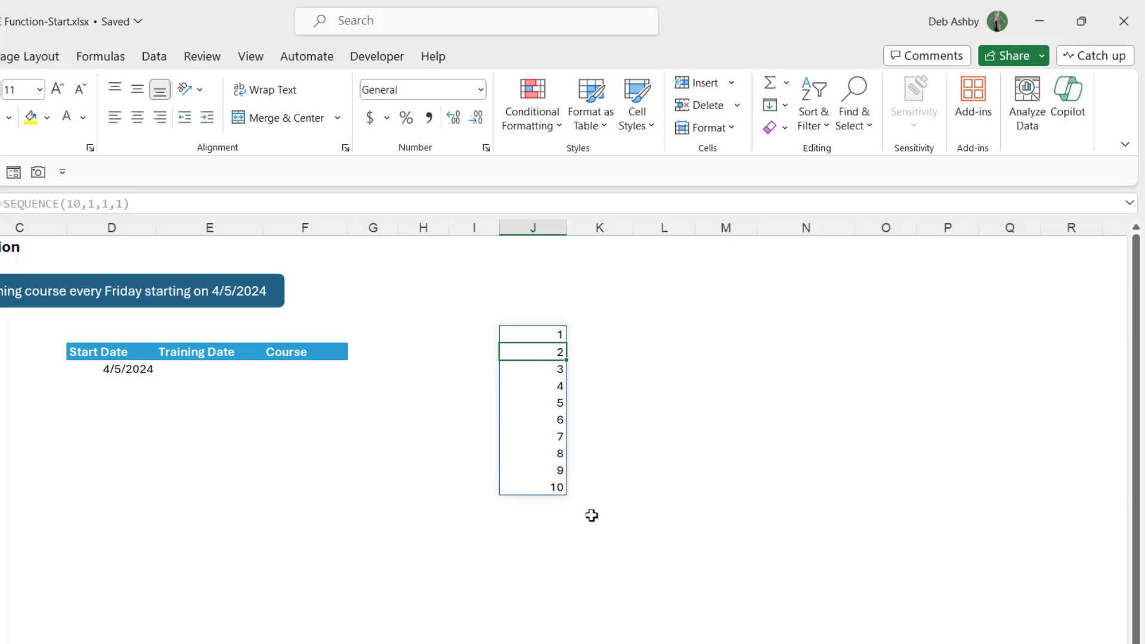
- Scroll back and select J6 to view the formula spilling 1 through 10
scroll("left", 3)
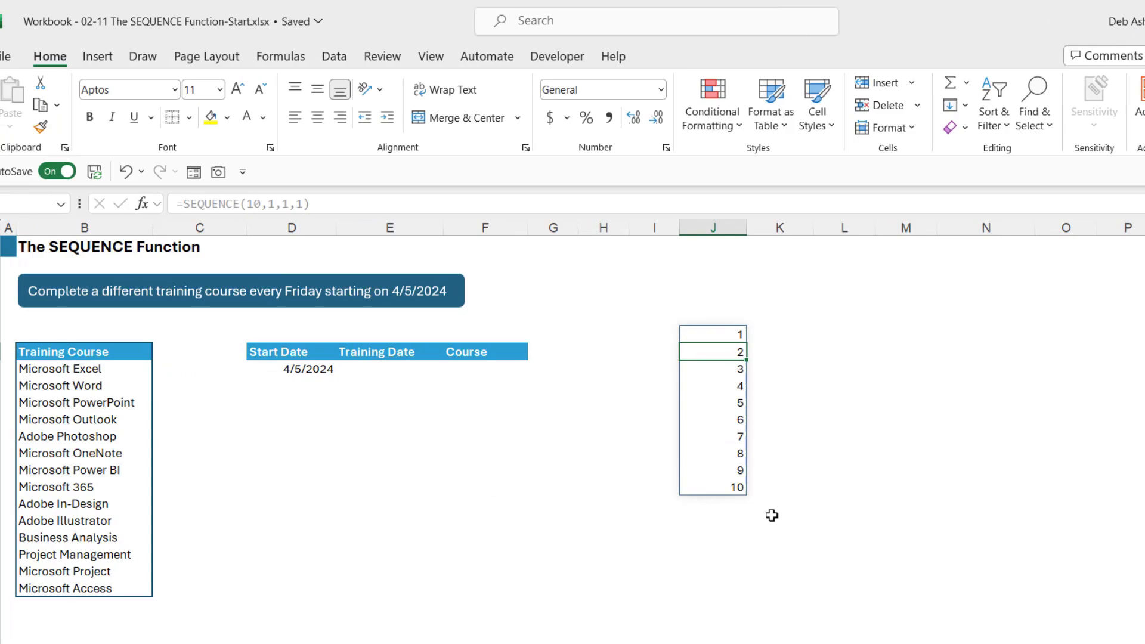
left_click(712, 334)
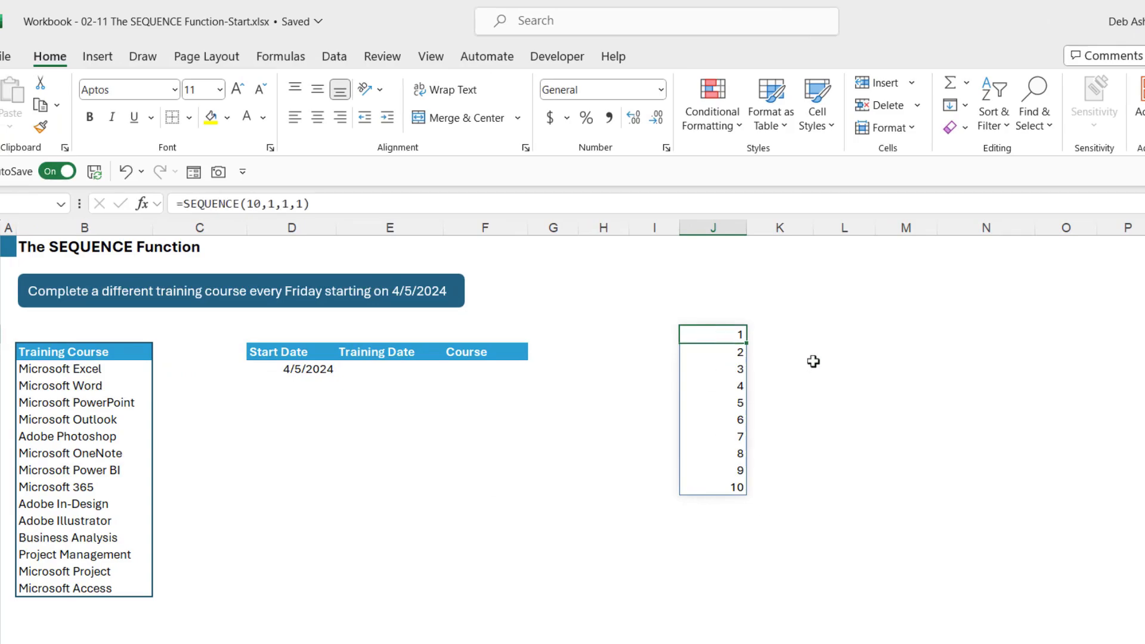
mouse_move(328, 263)
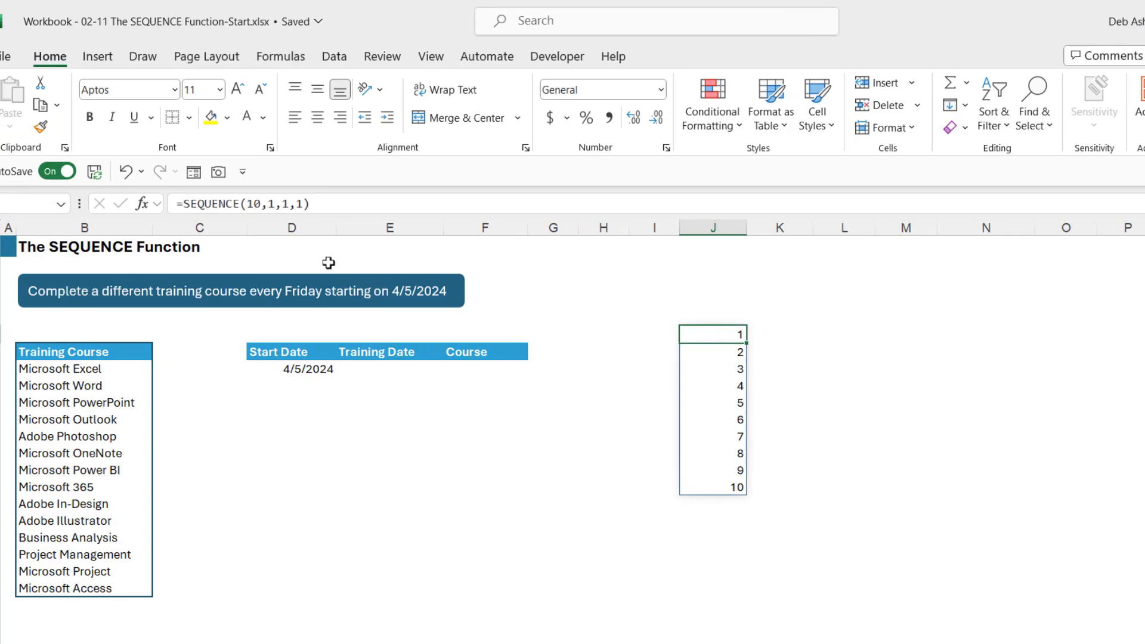
mouse_move(599, 360)
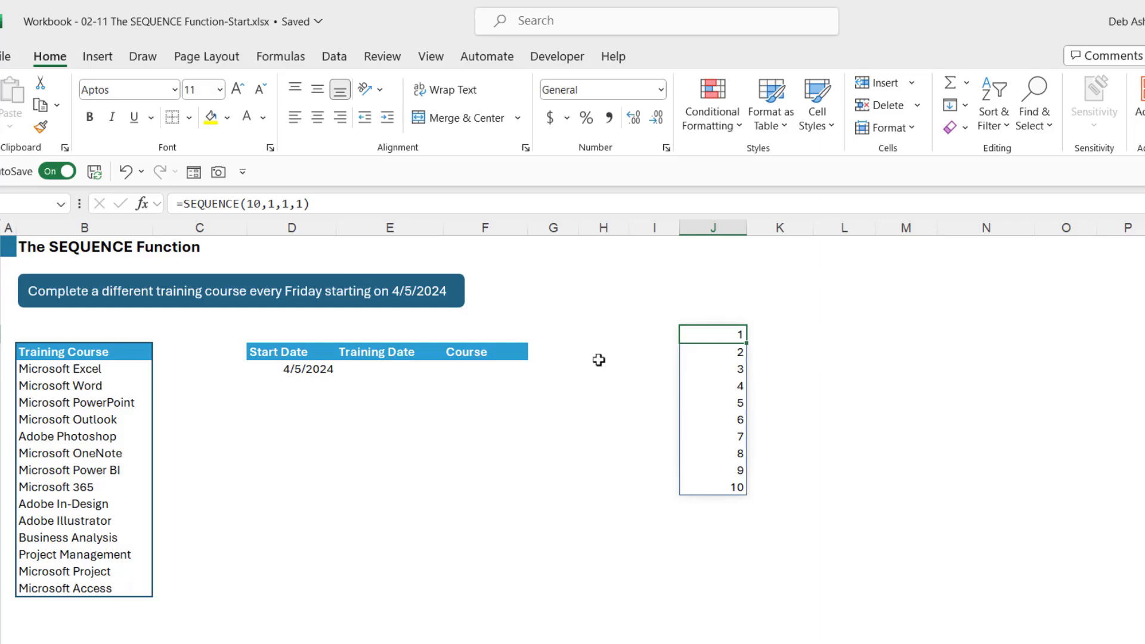
mouse_move(362, 256)
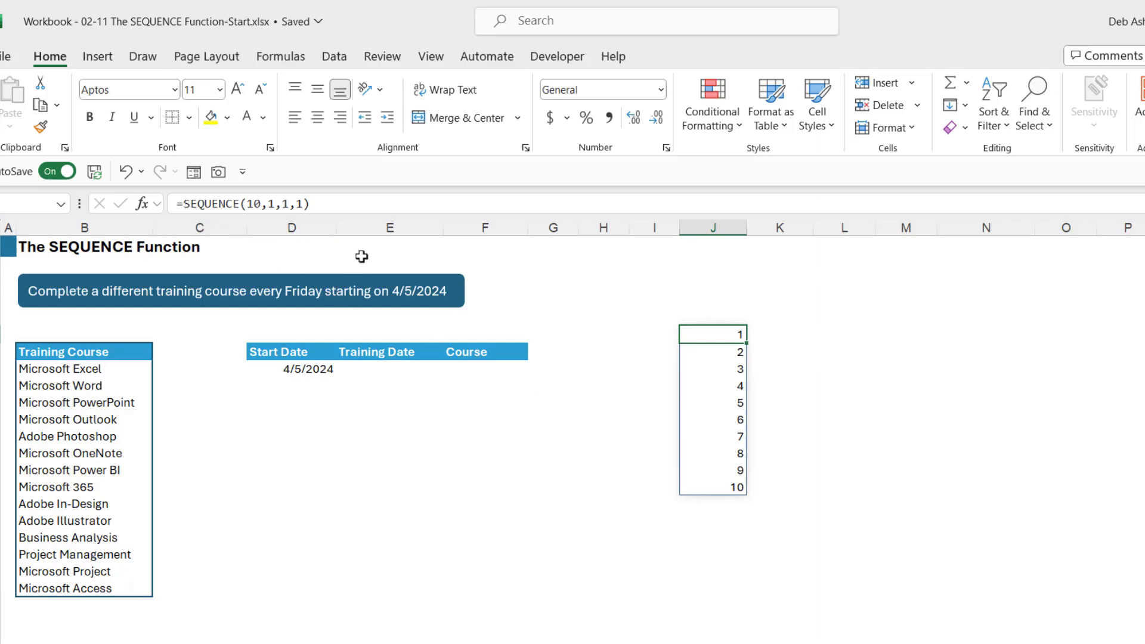
mouse_move(584, 318)
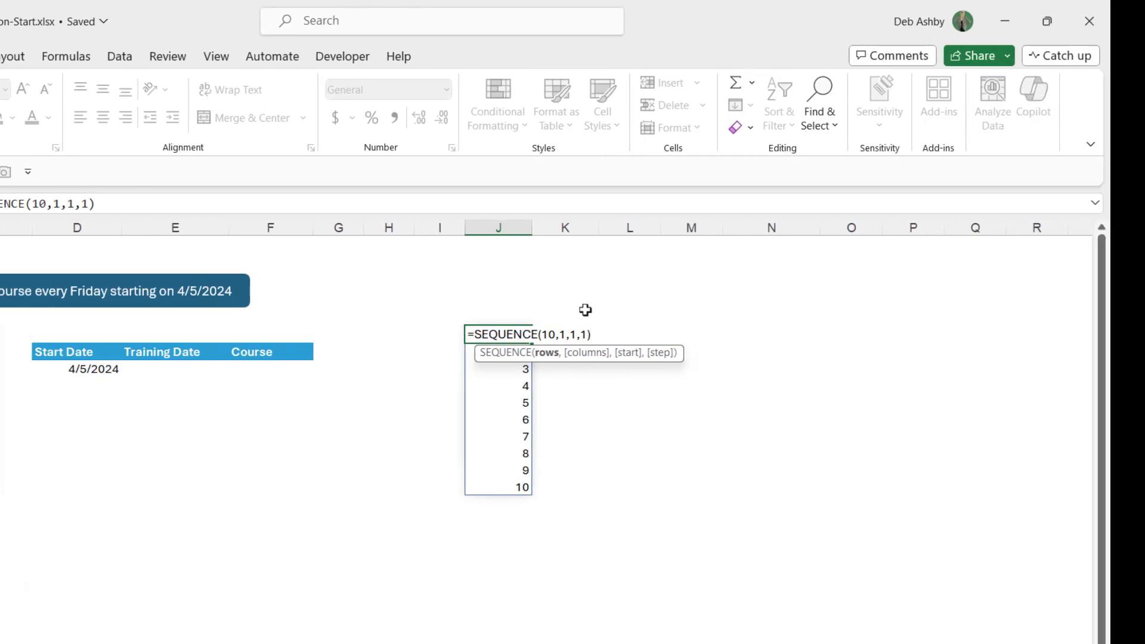
- Change the demo formula to =SEQUENCE(15,4,5,10), spilling a grid from 5 to 595
type("1")
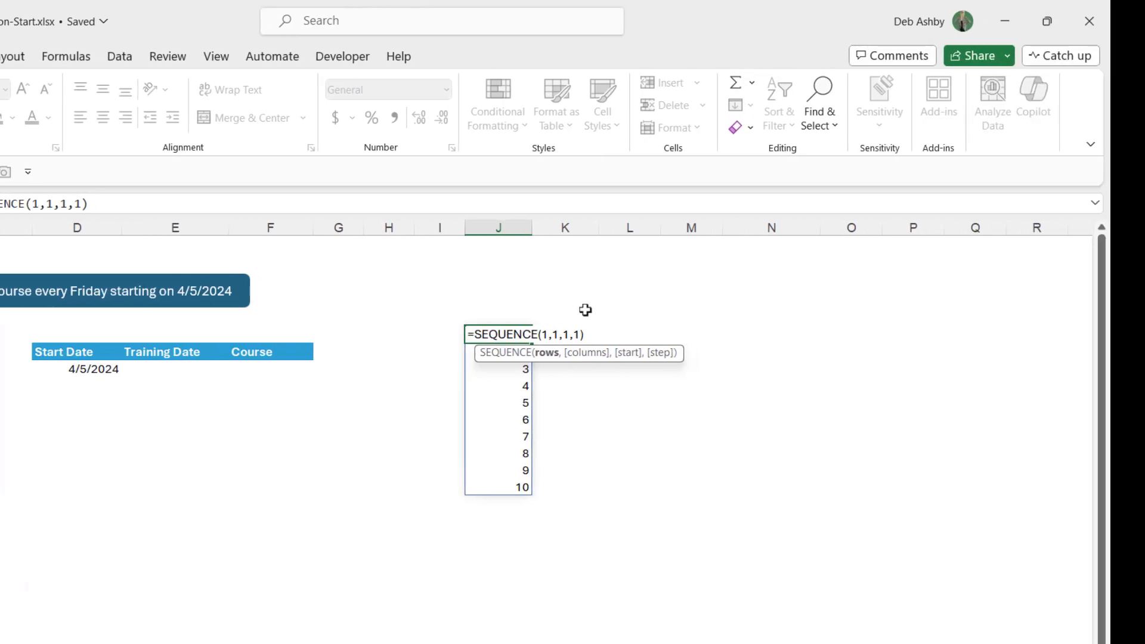
type("5")
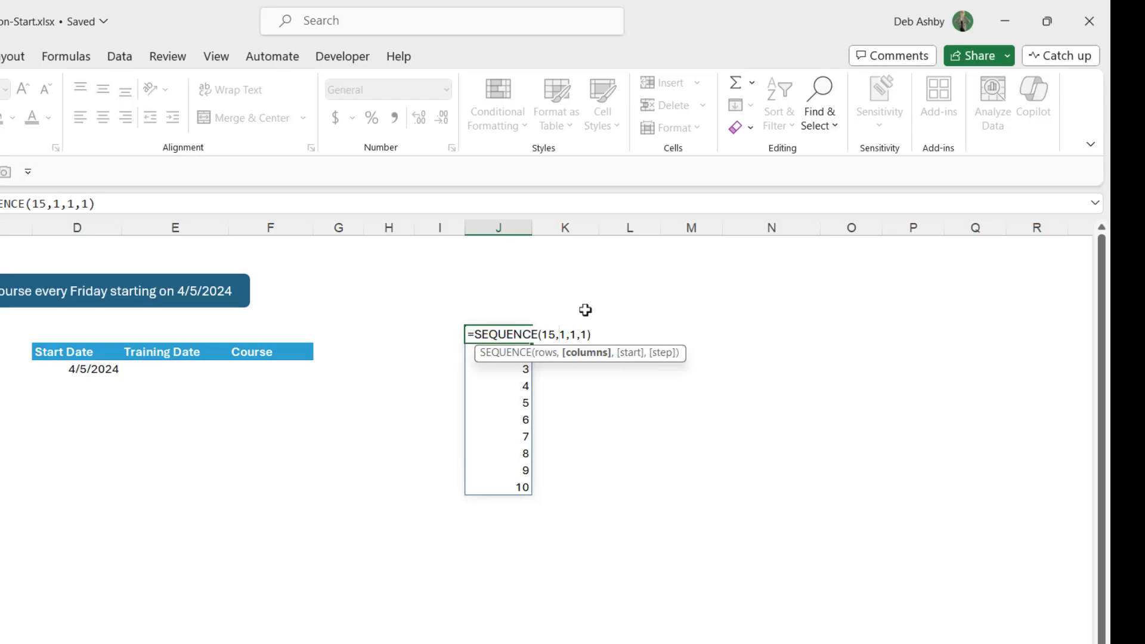
type("4")
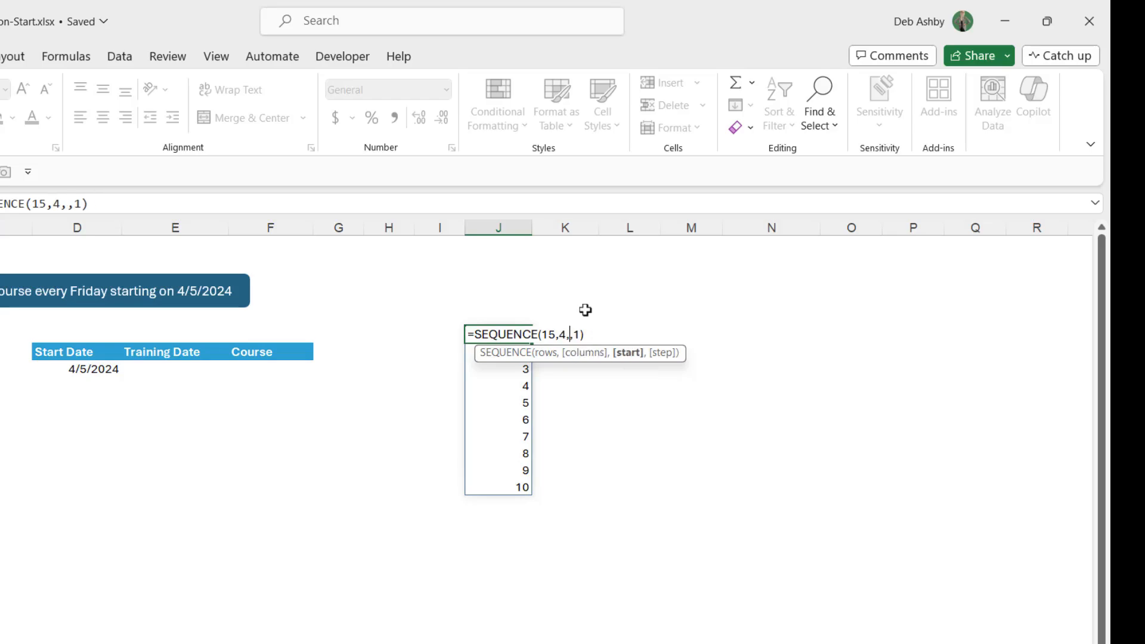
type("5")
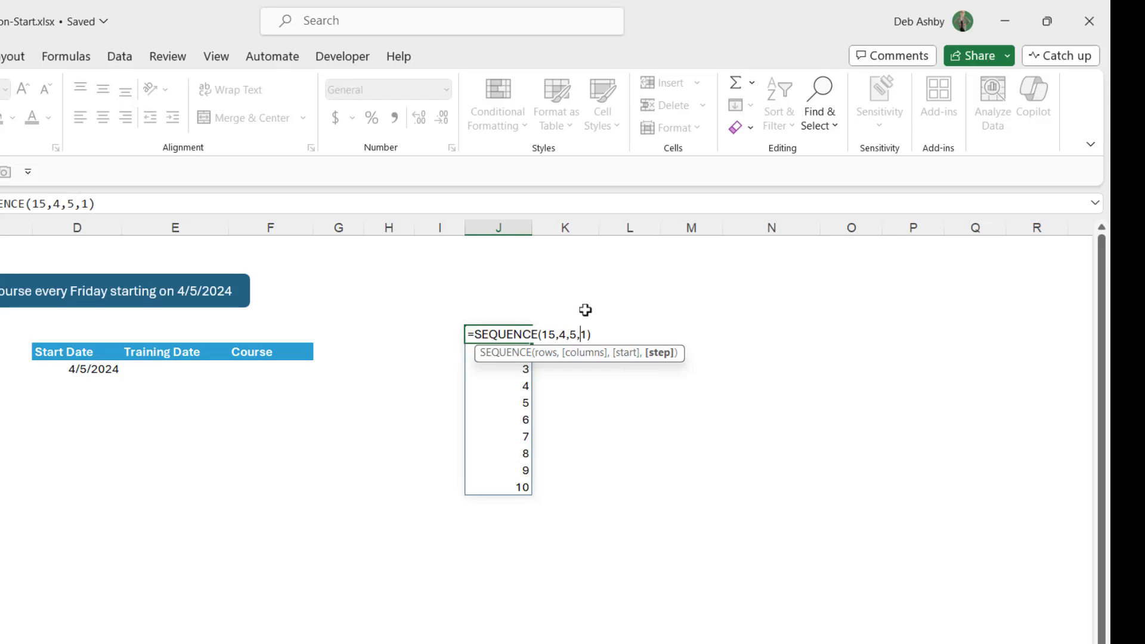
type("0")
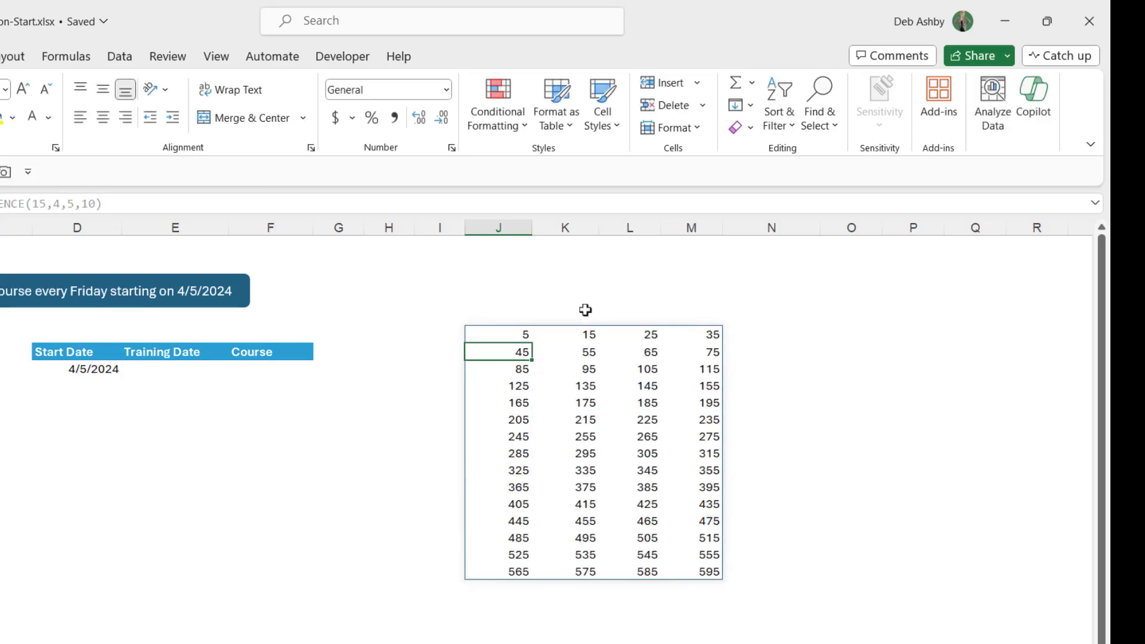
mouse_move(512, 574)
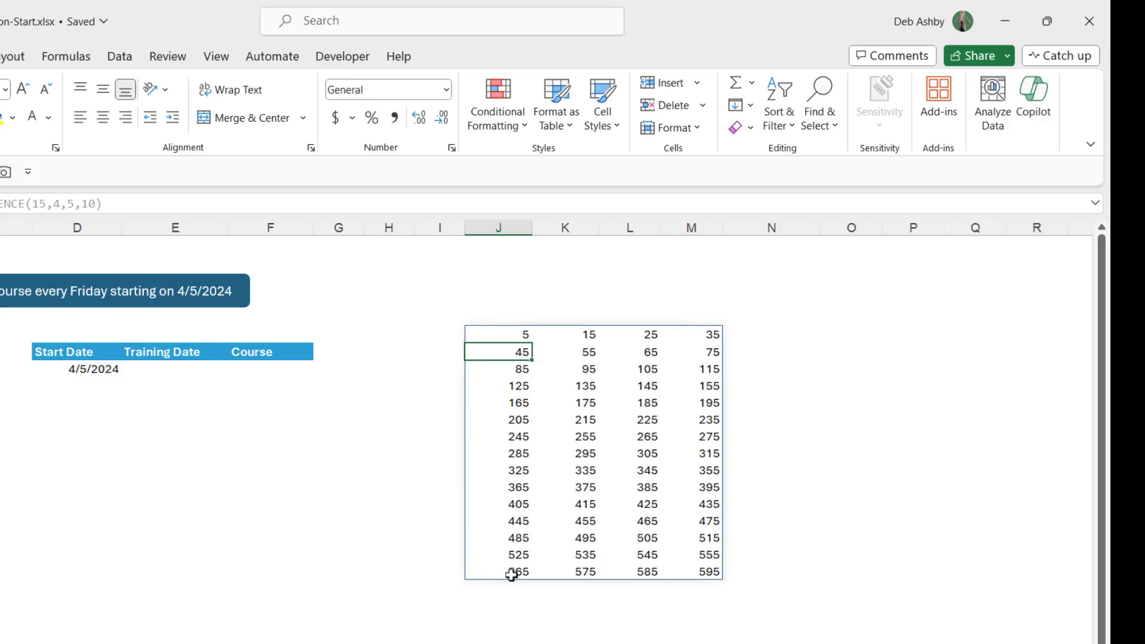
mouse_move(494, 336)
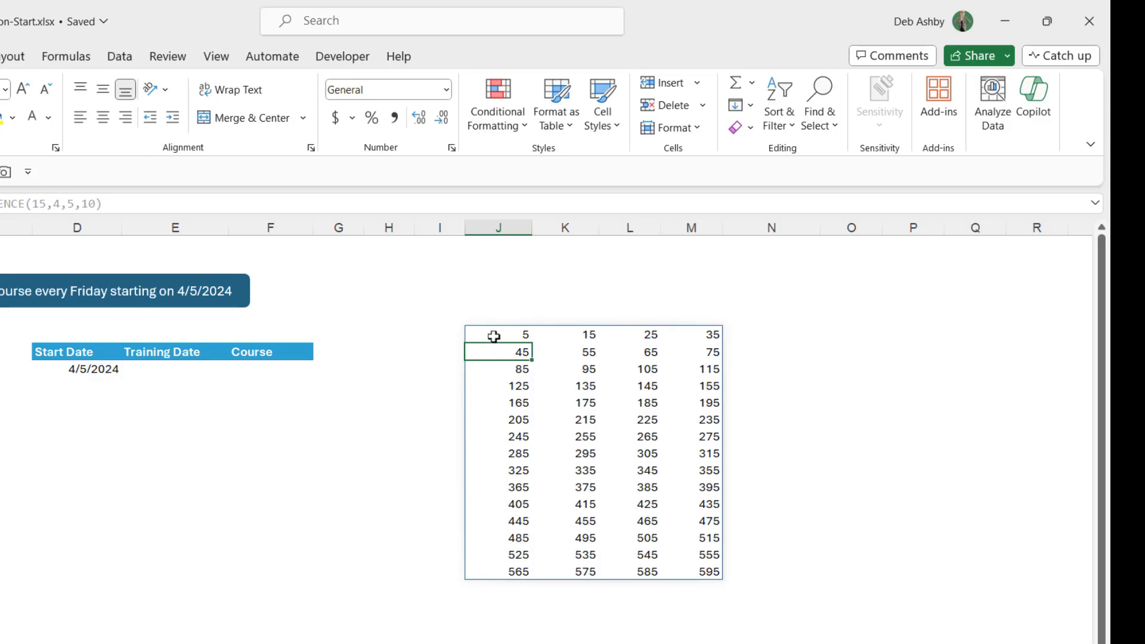
left_click(566, 334)
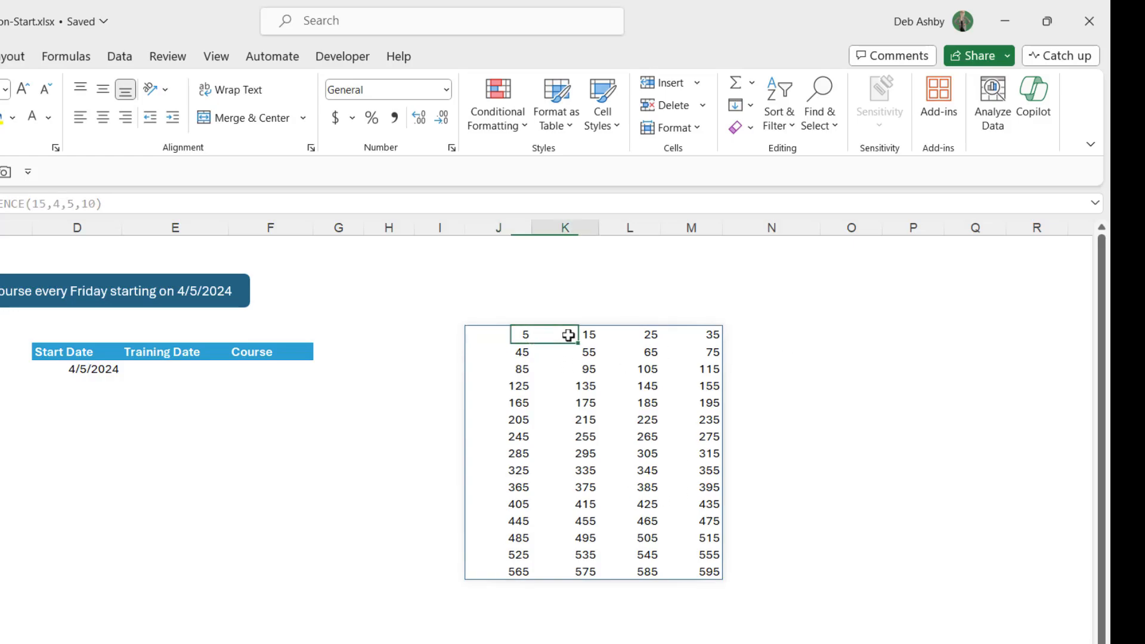
left_click(690, 335)
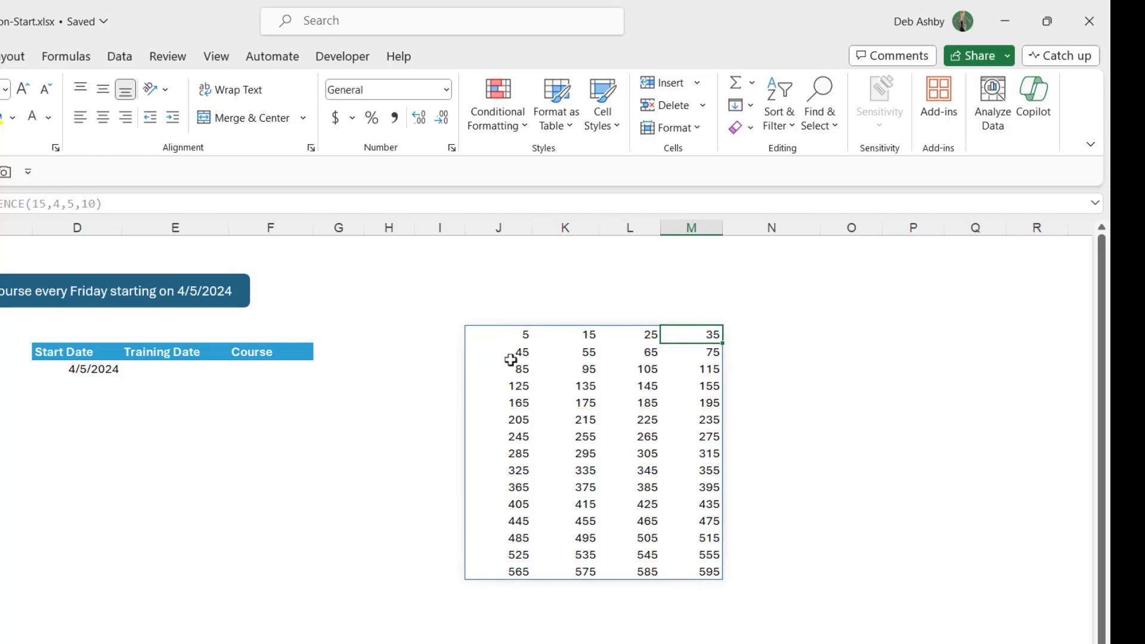
left_click(851, 353)
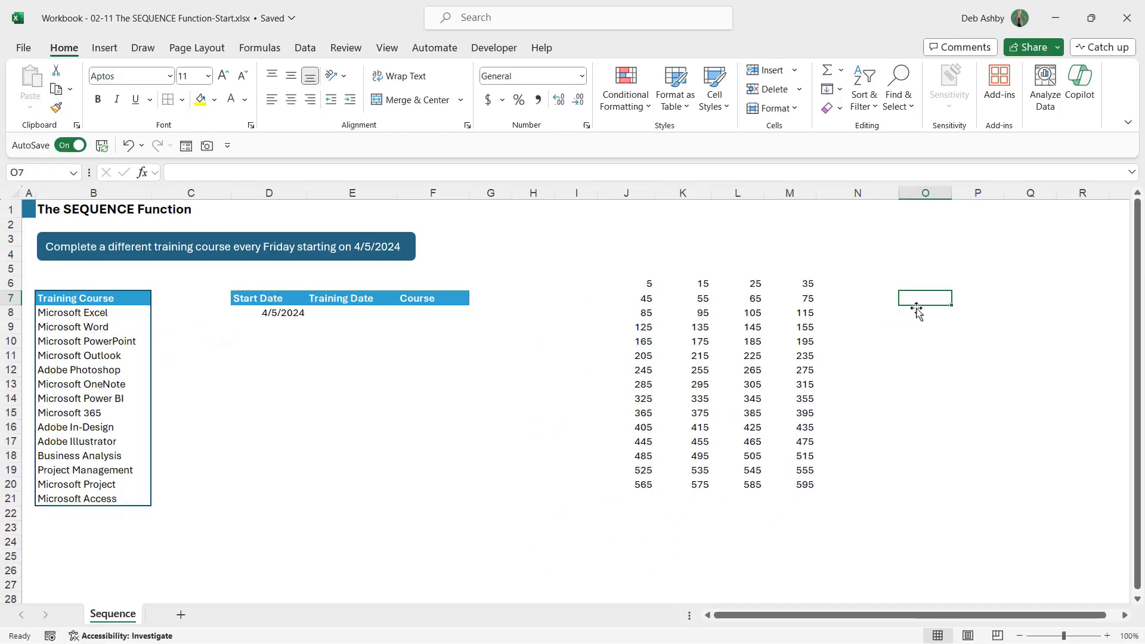
mouse_move(854, 355)
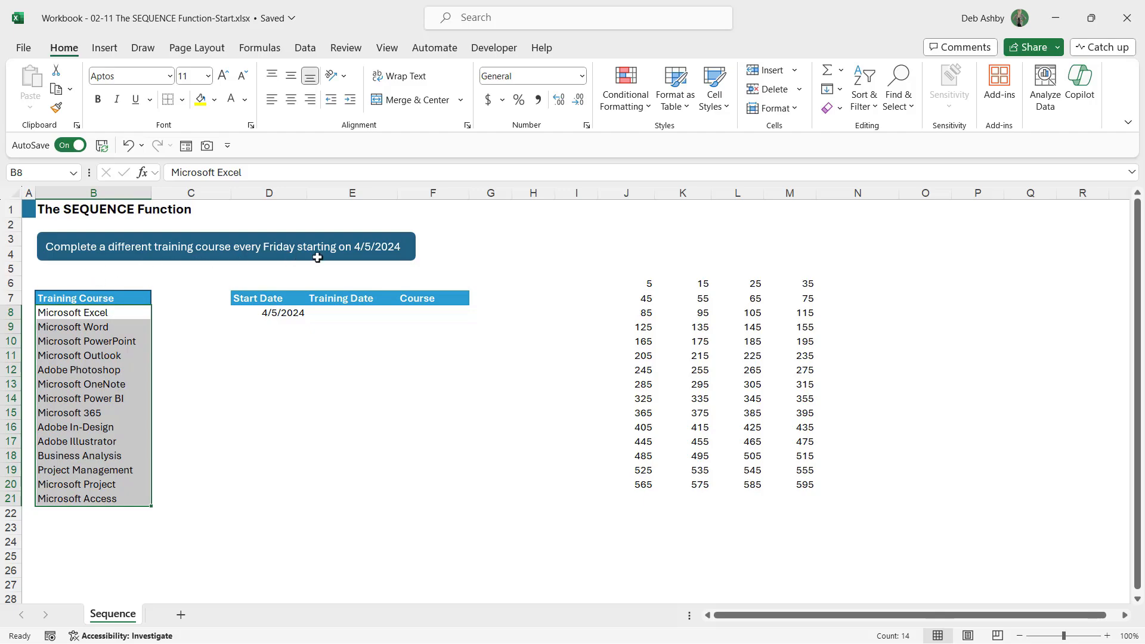
mouse_move(396, 260)
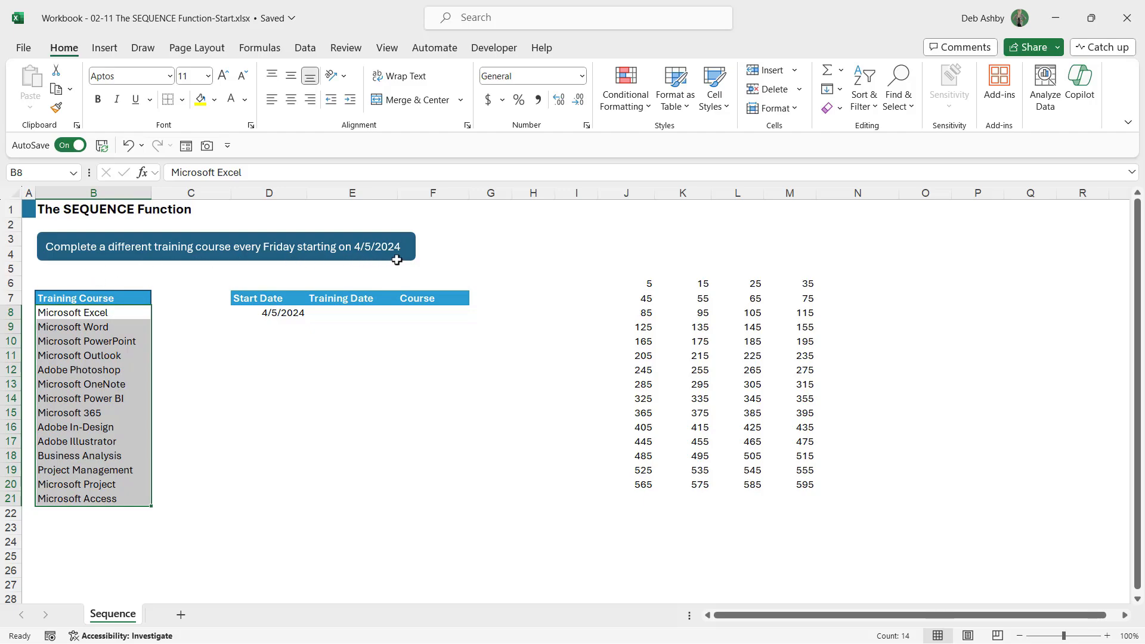
mouse_move(346, 317)
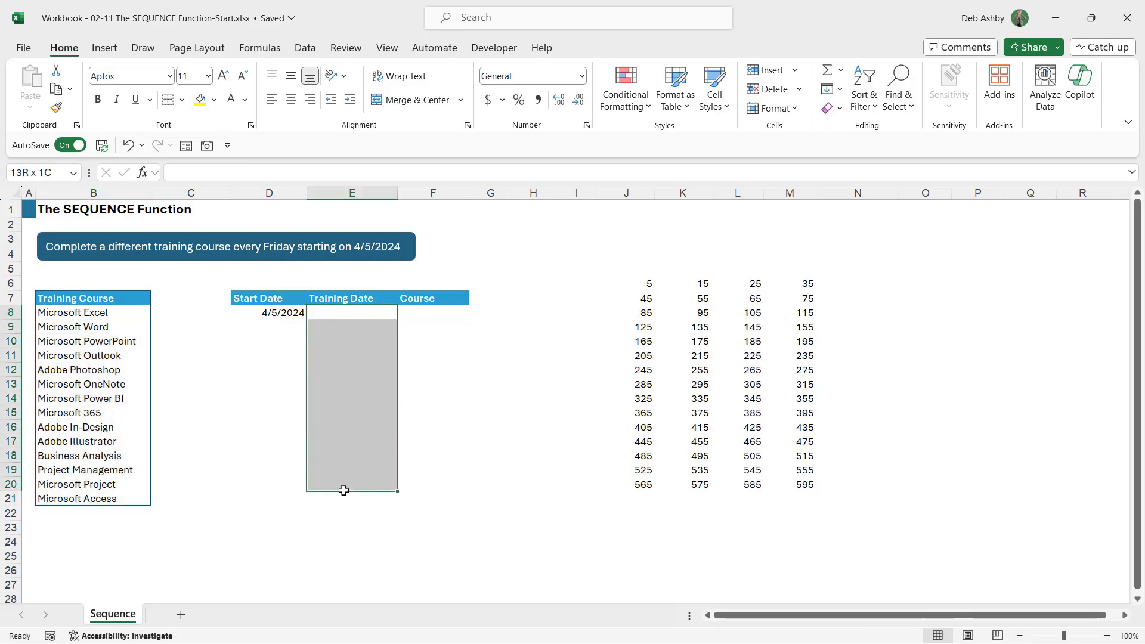
left_click(351, 456)
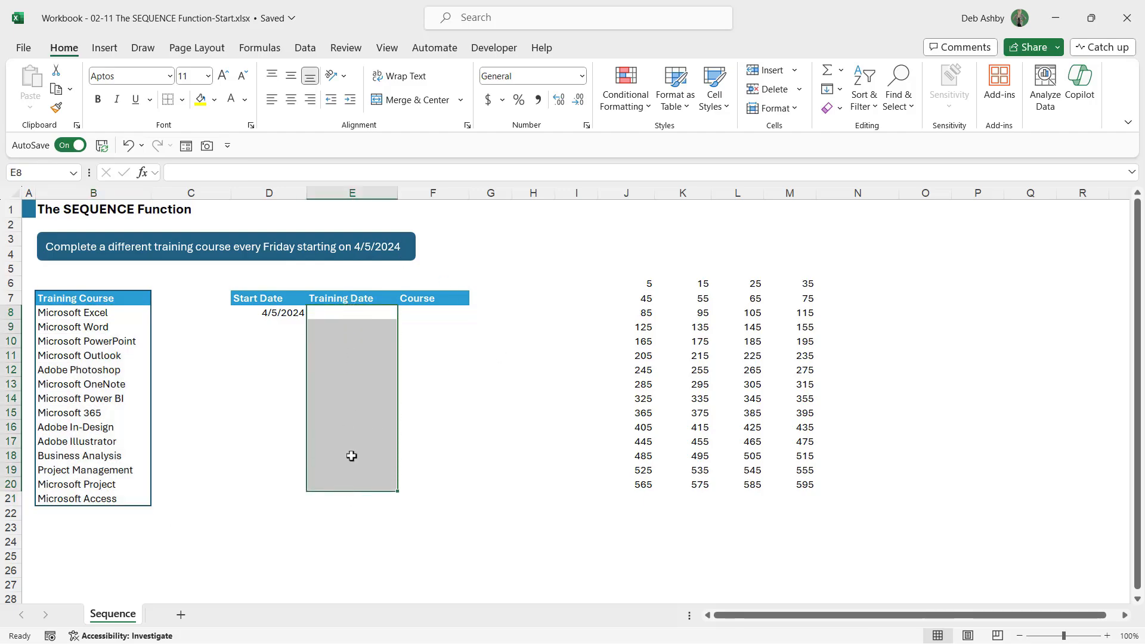
mouse_move(327, 315)
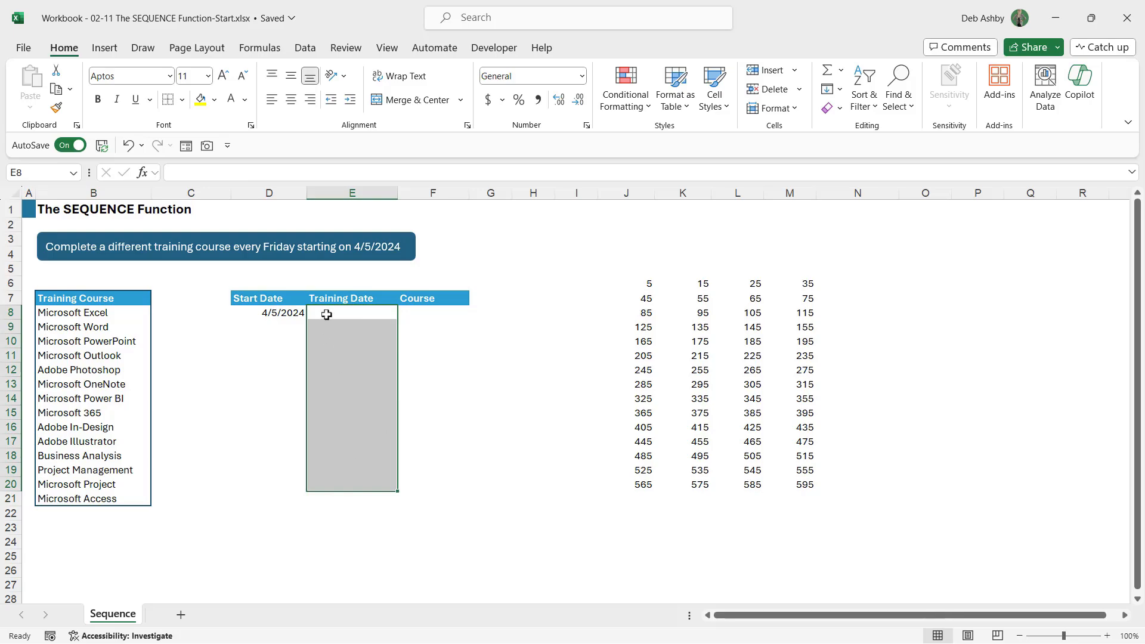
mouse_move(278, 315)
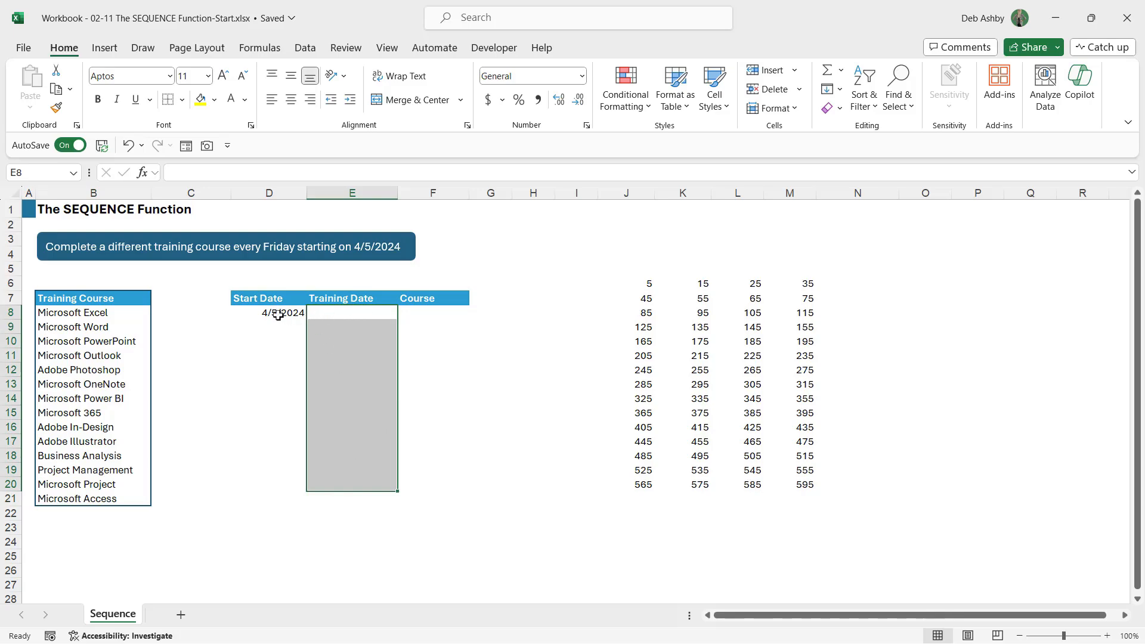
left_click(269, 312)
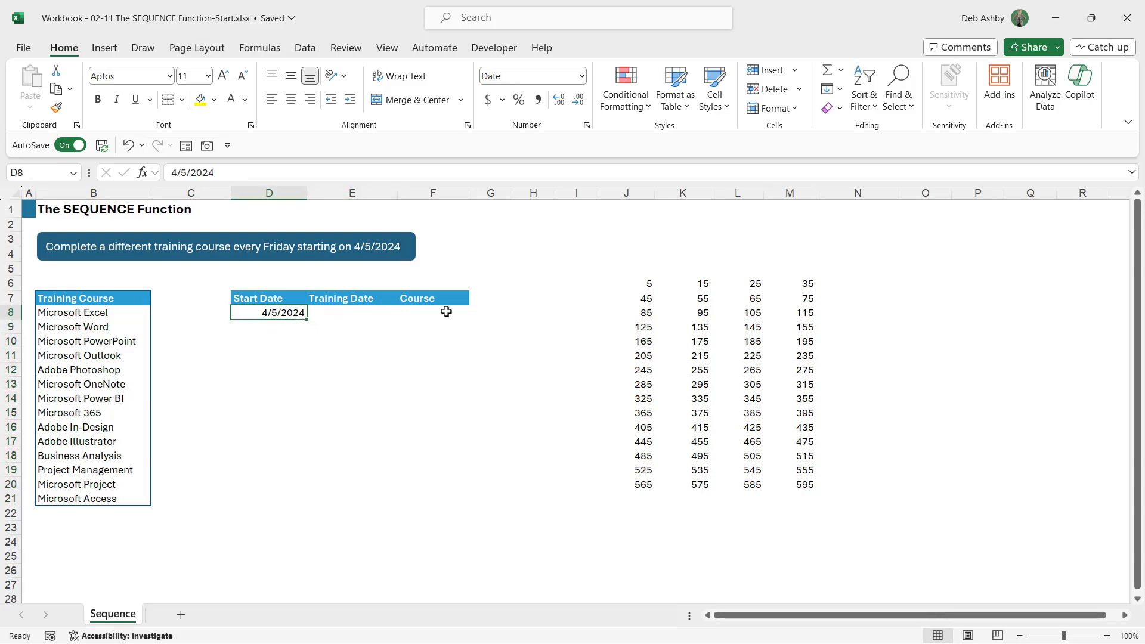
left_click(432, 312)
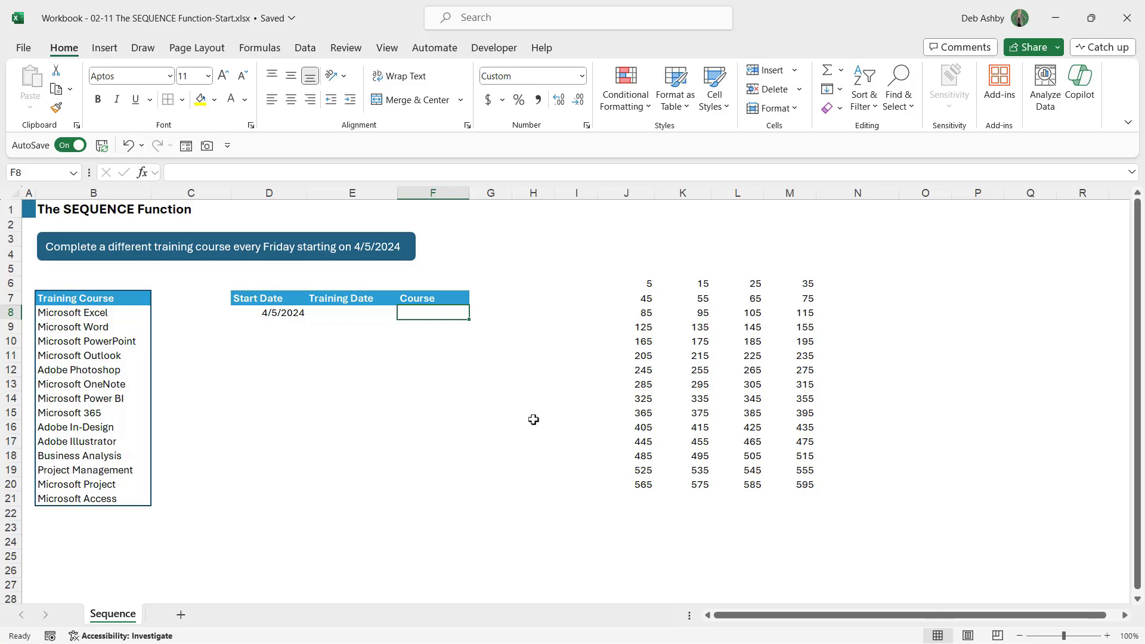
left_click(352, 312)
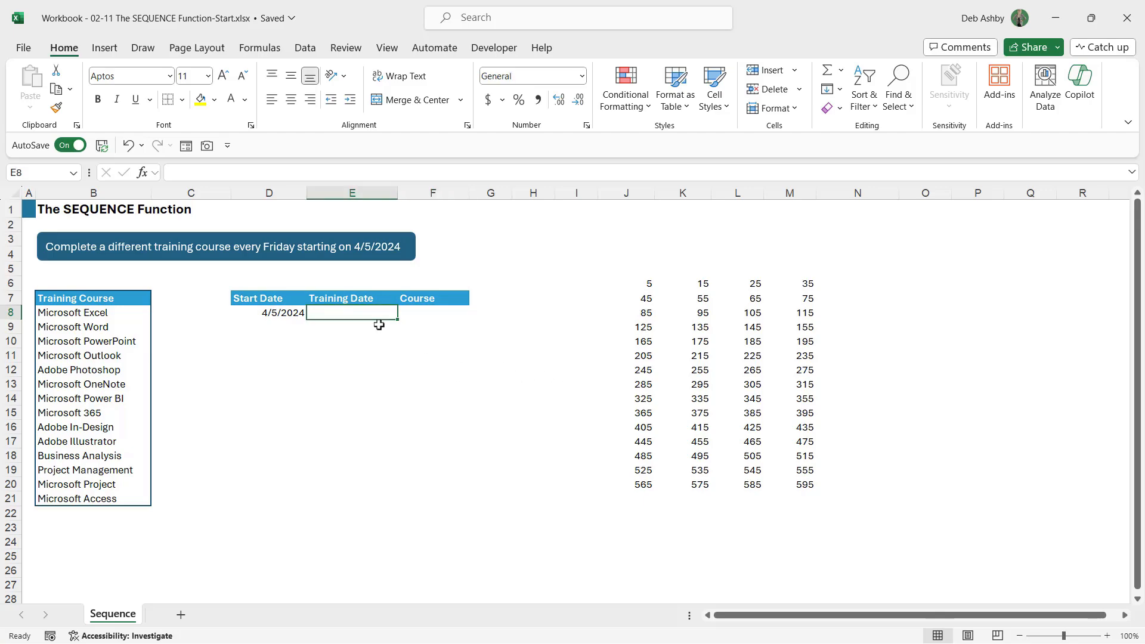
mouse_move(384, 463)
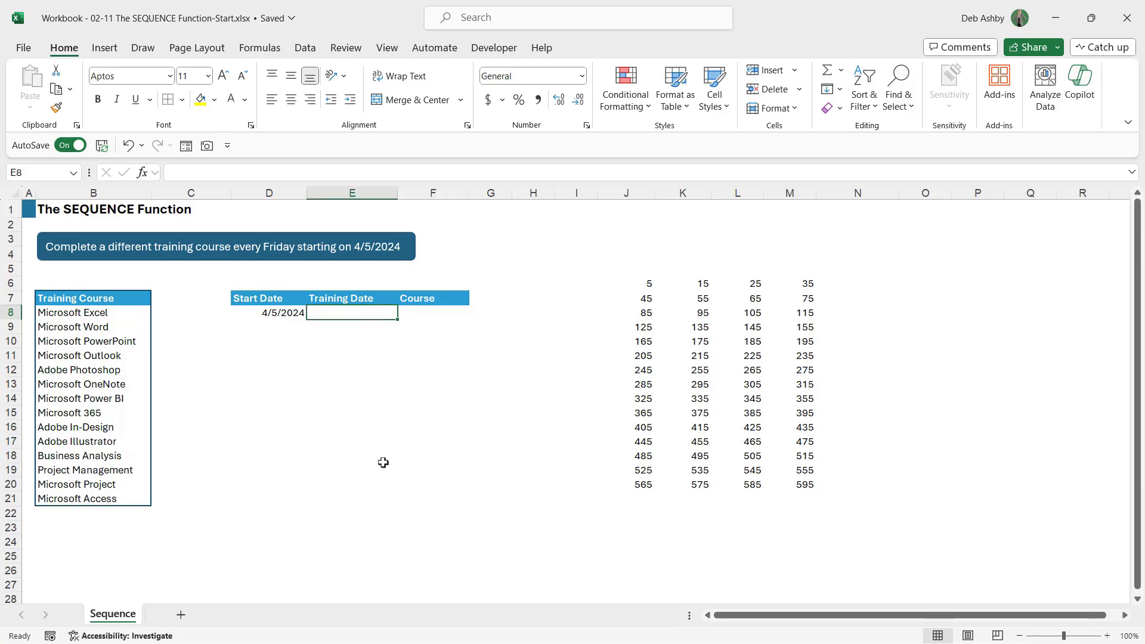
- In E8, enter =SEQUENCE(COUNTA(B8:B21),1,D8,7), spilling 14 weekly serials from 45387
type("=SEQUENCE(")
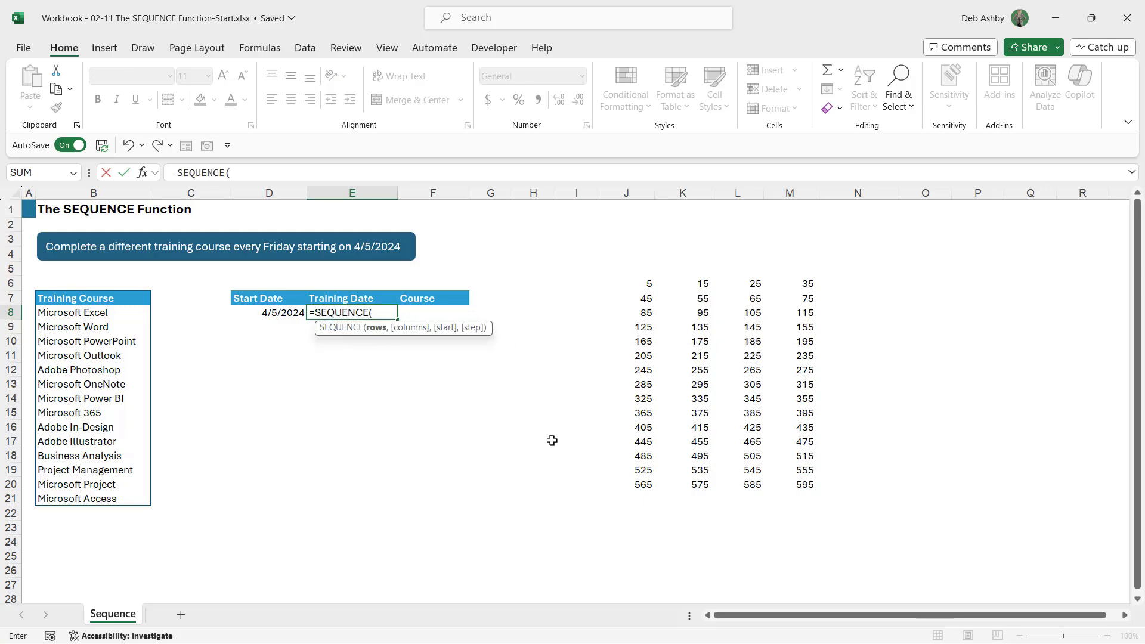
mouse_move(374, 336)
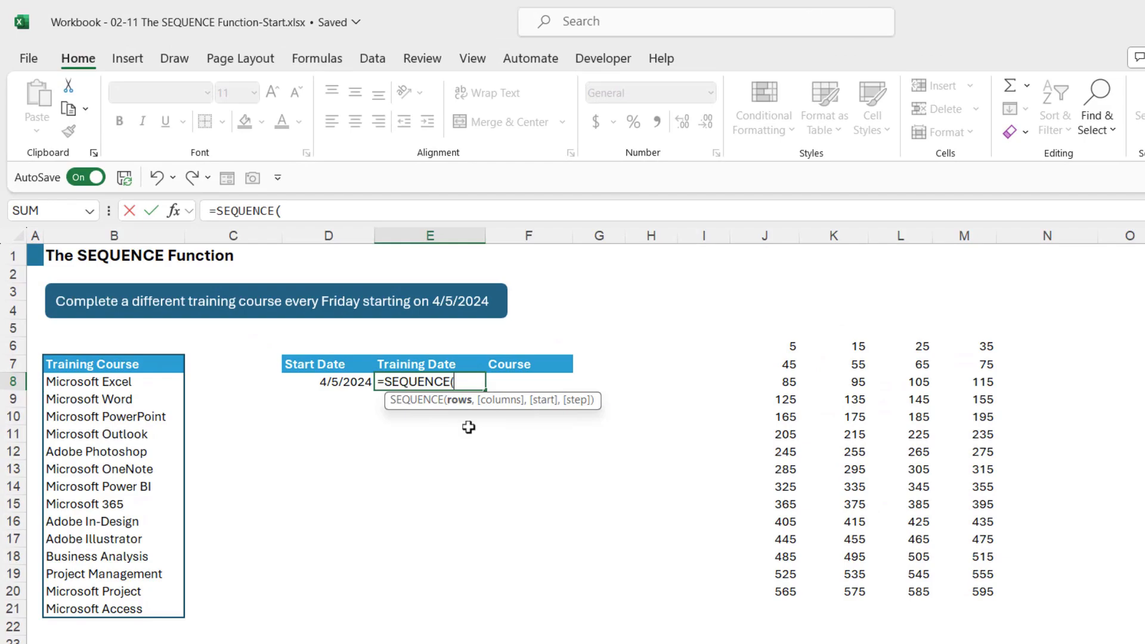
mouse_move(128, 380)
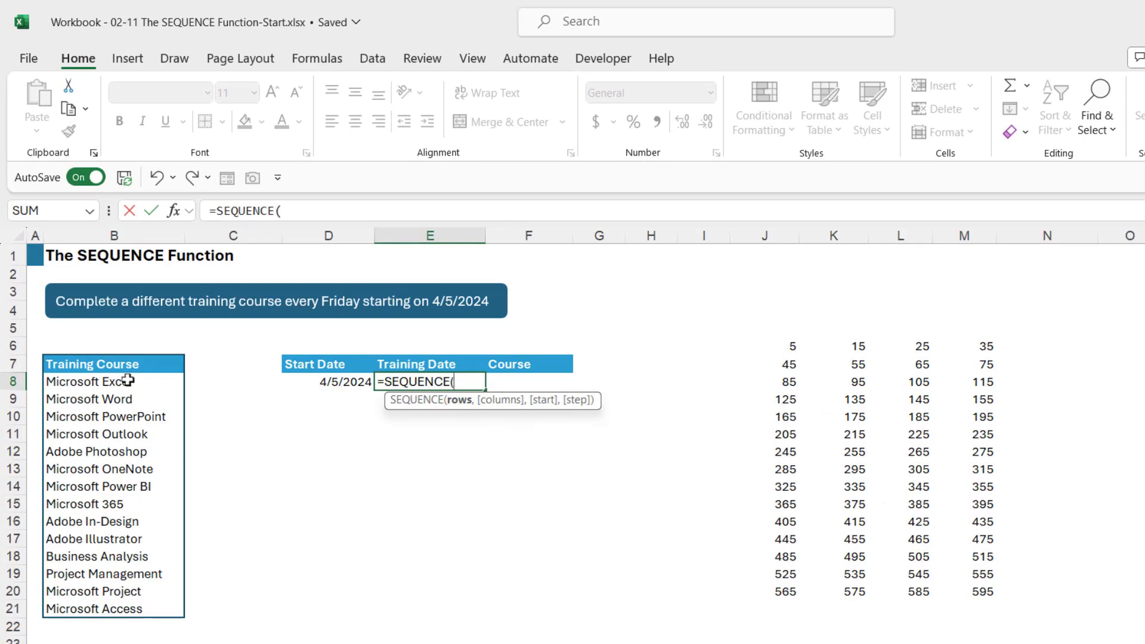
mouse_move(129, 591)
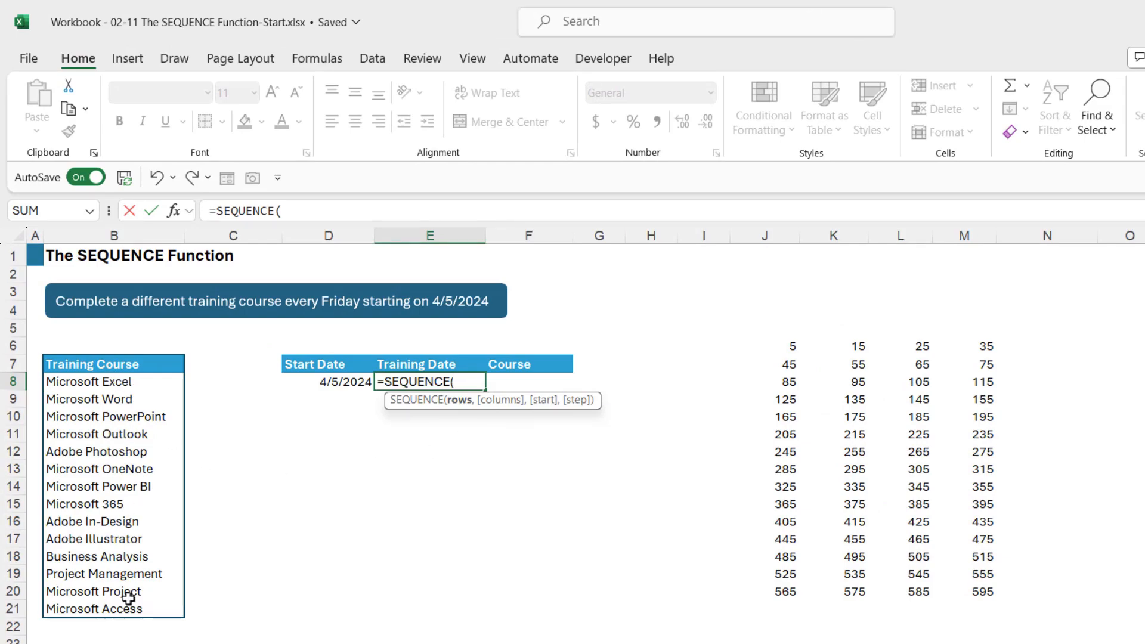
mouse_move(476, 381)
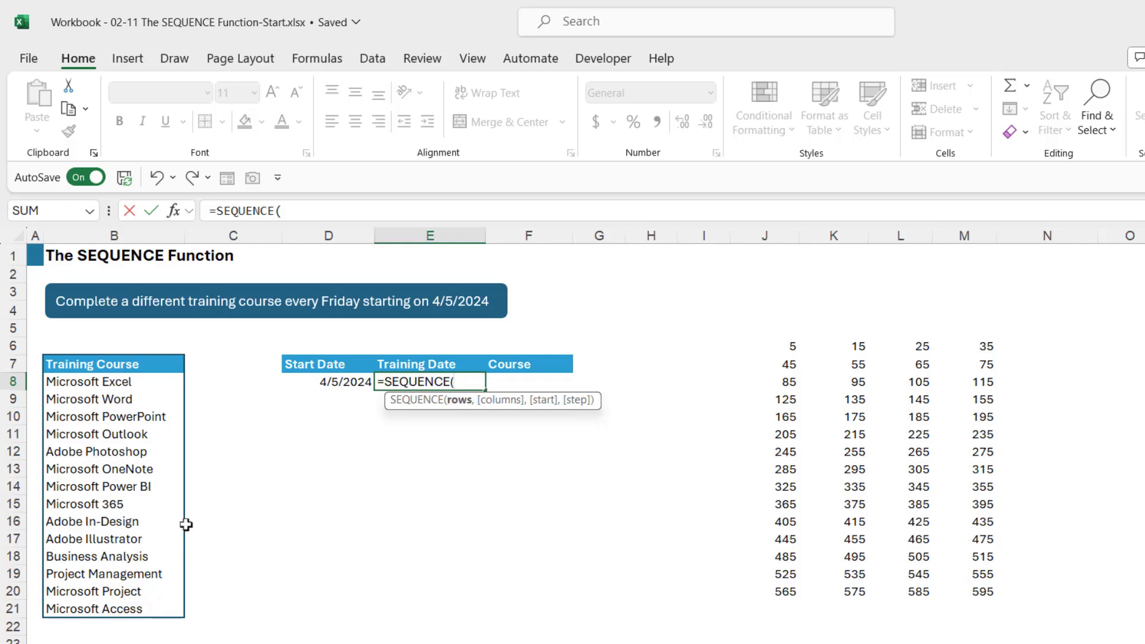
mouse_move(394, 608)
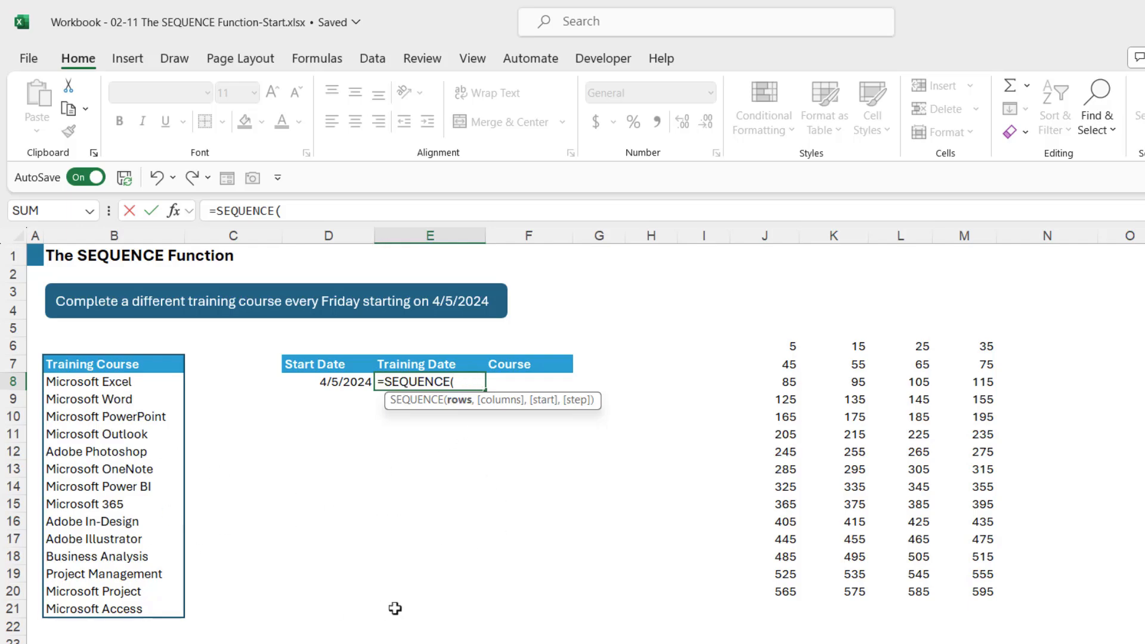
type("CO")
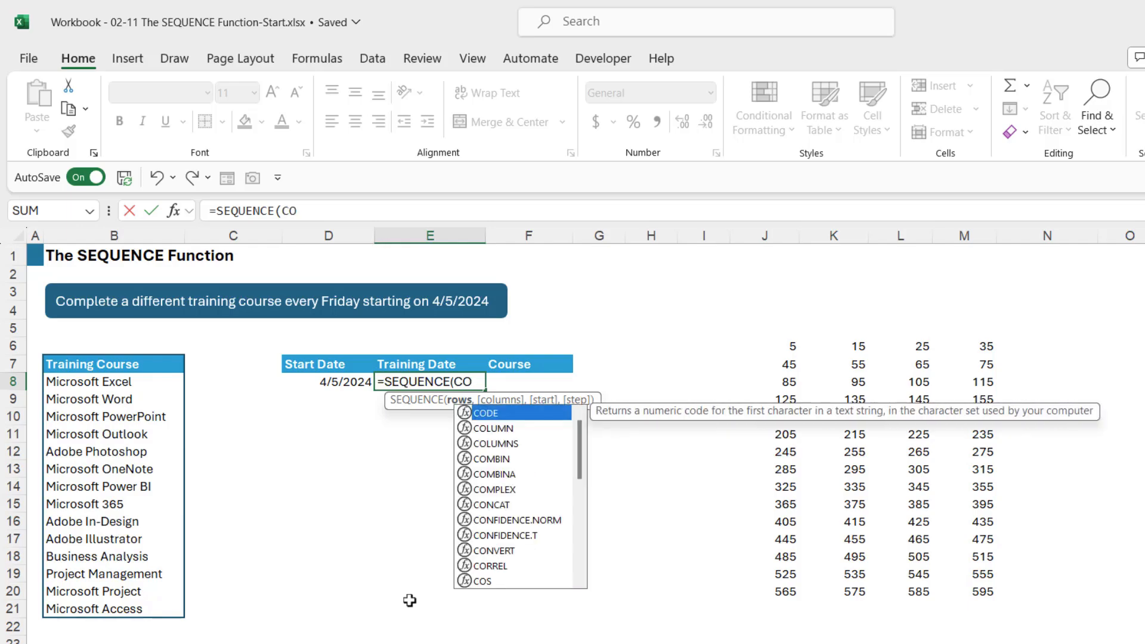
type("UNTA(B8:B21")
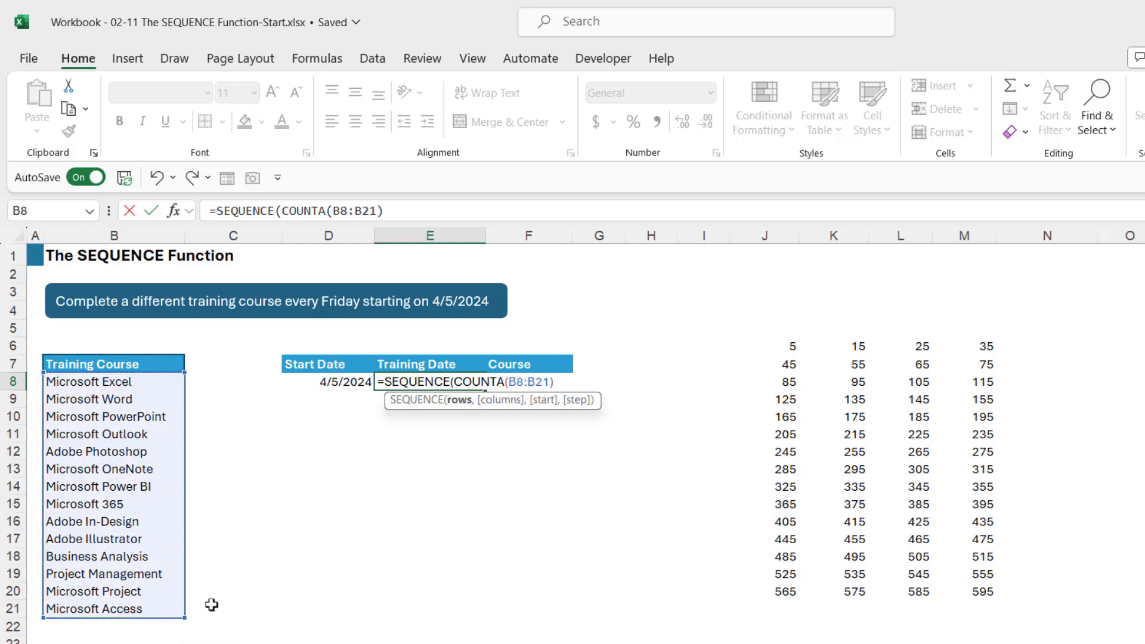
type(",")
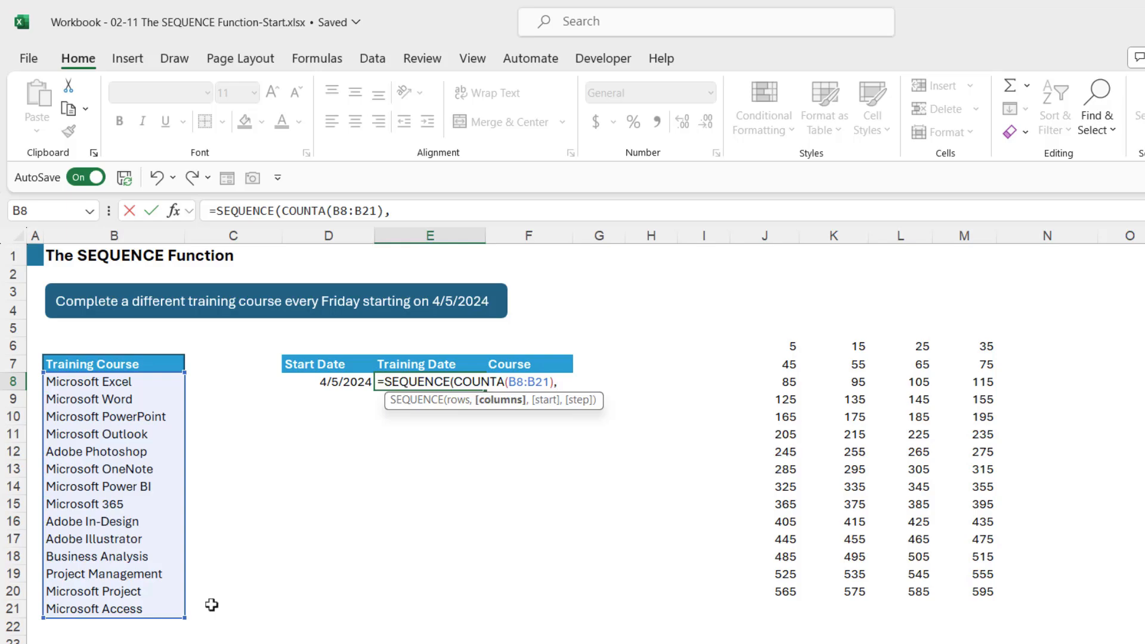
type("1,")
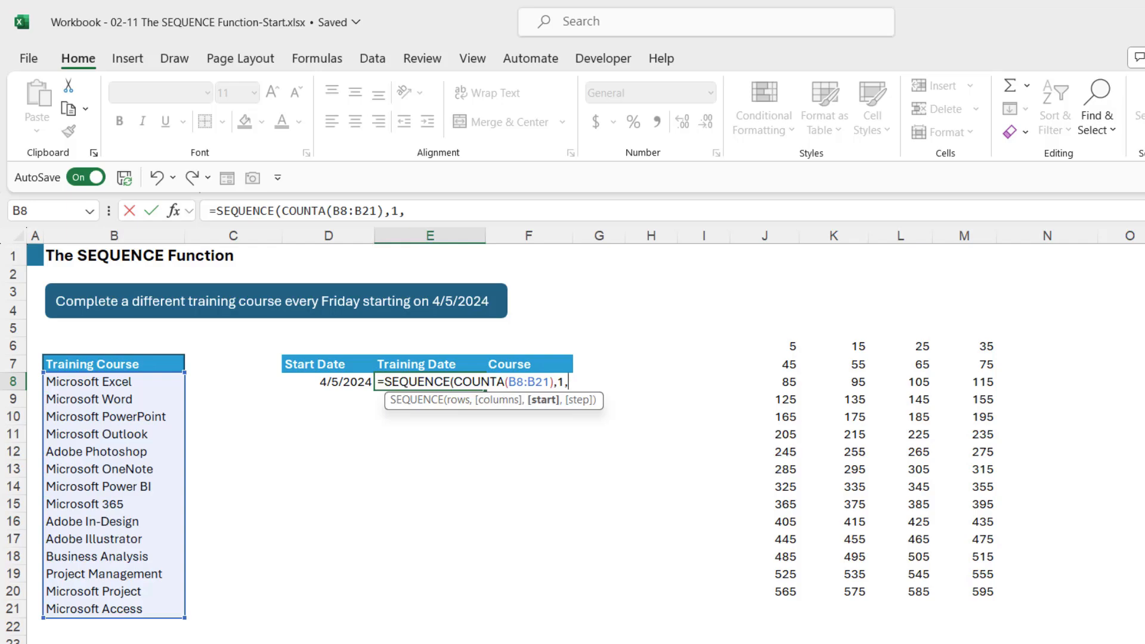
left_click(326, 382)
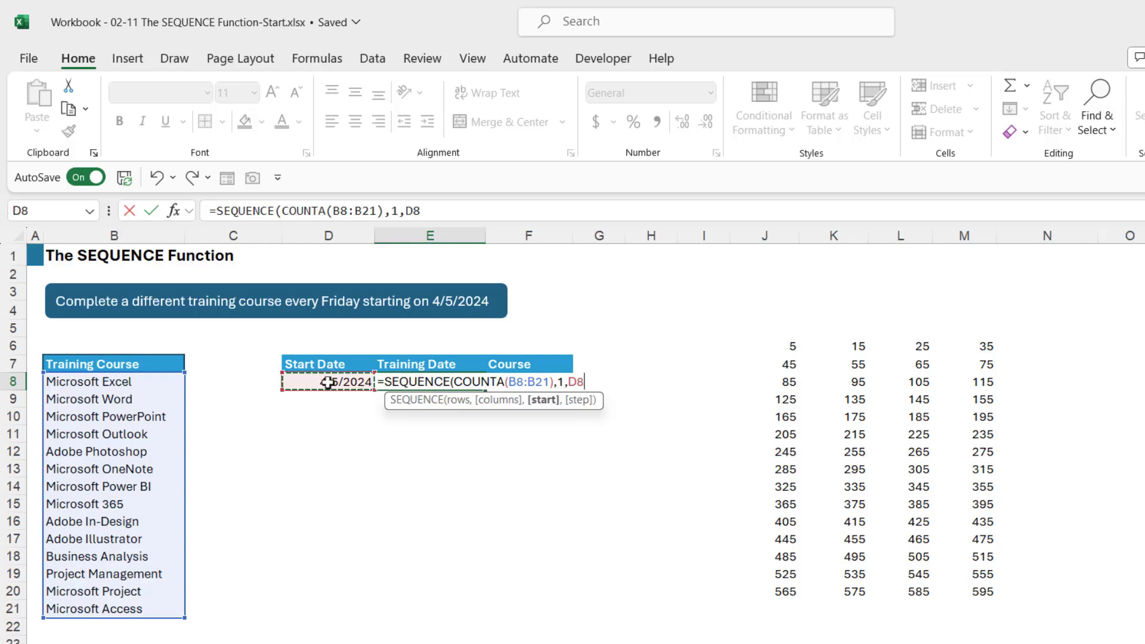
type(",")
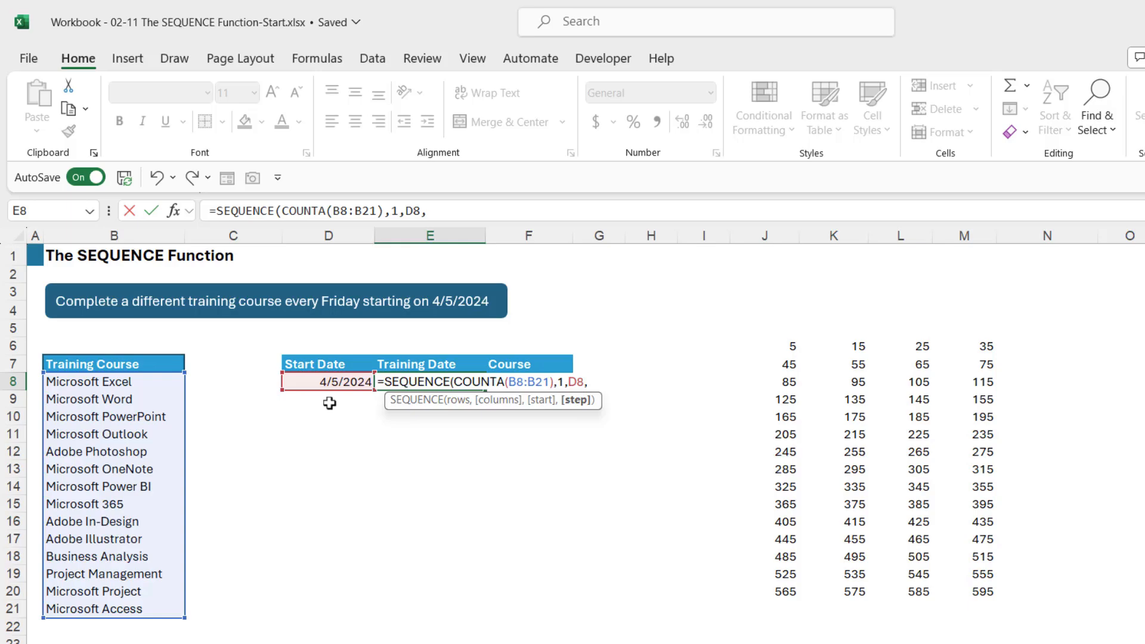
type("7")
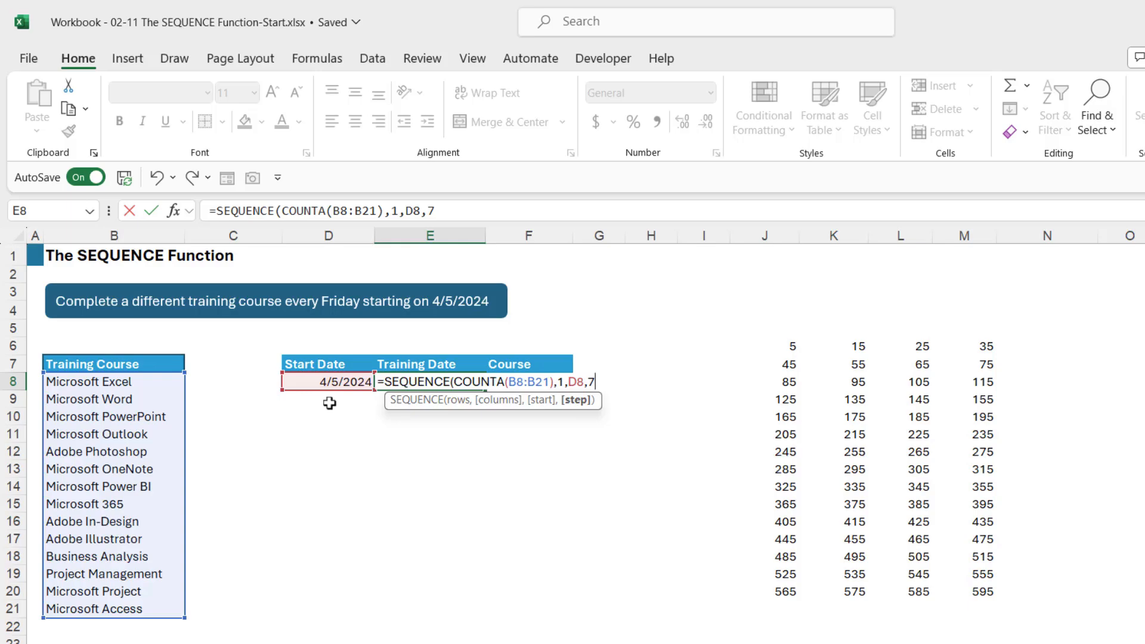
key("Backspace")
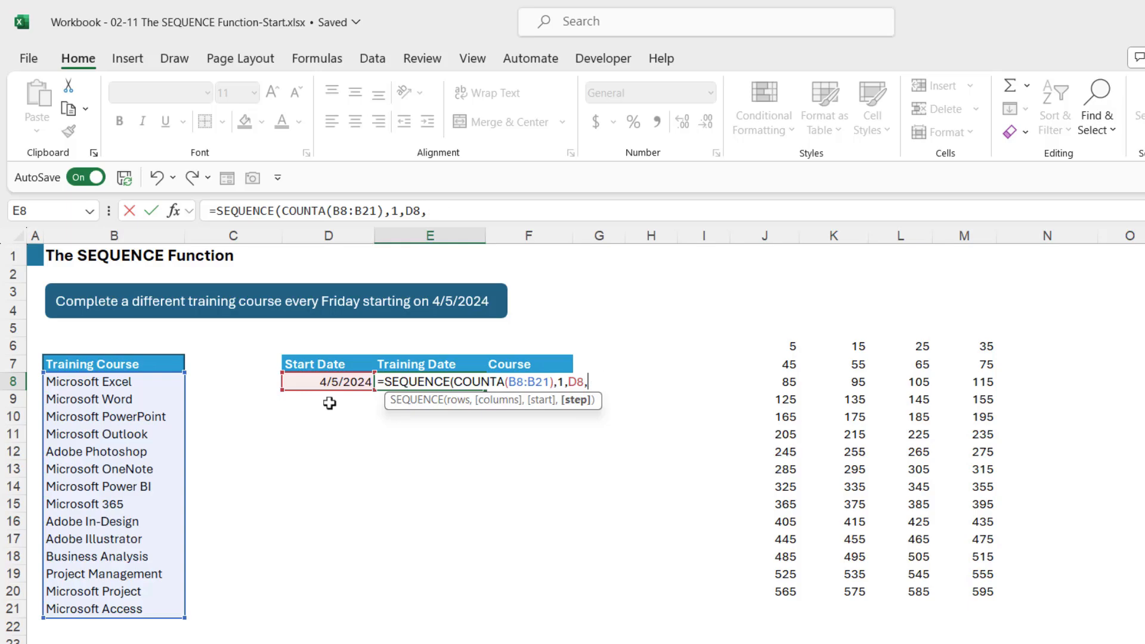
type("7")
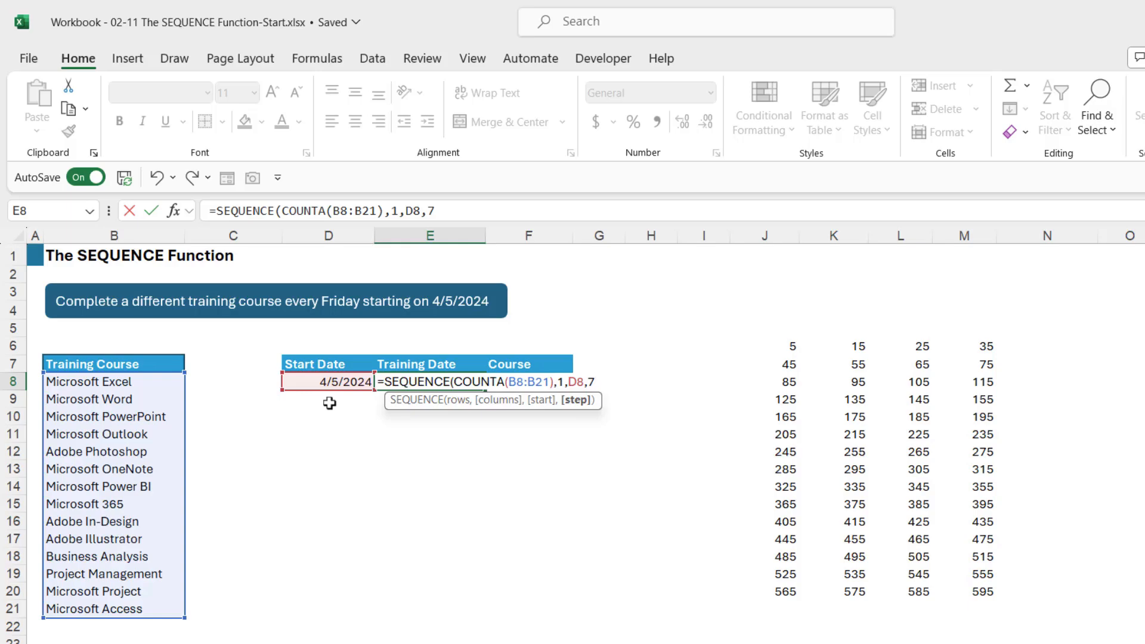
key("Return")
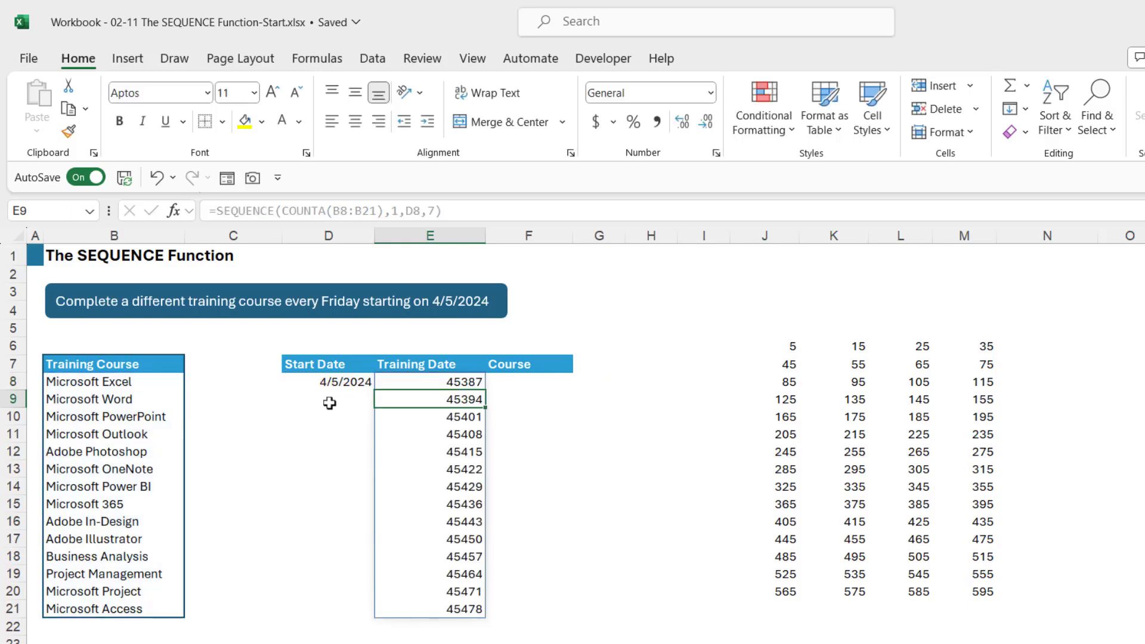
mouse_move(436, 471)
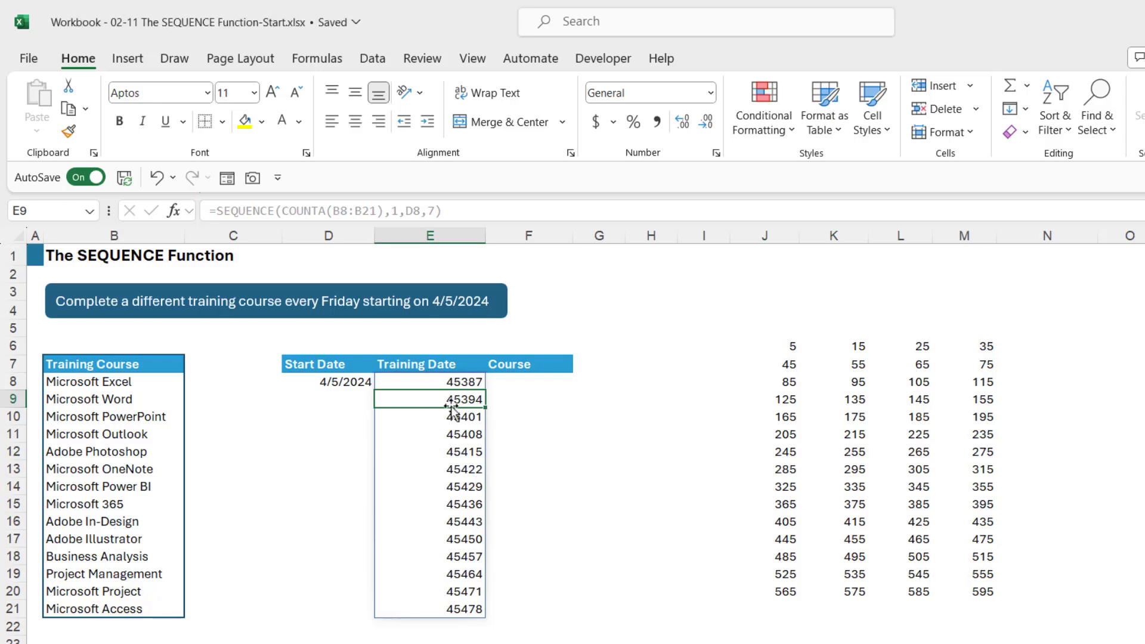
- Format the spilled Training Date range E8# as Short Date
left_click(430, 380)
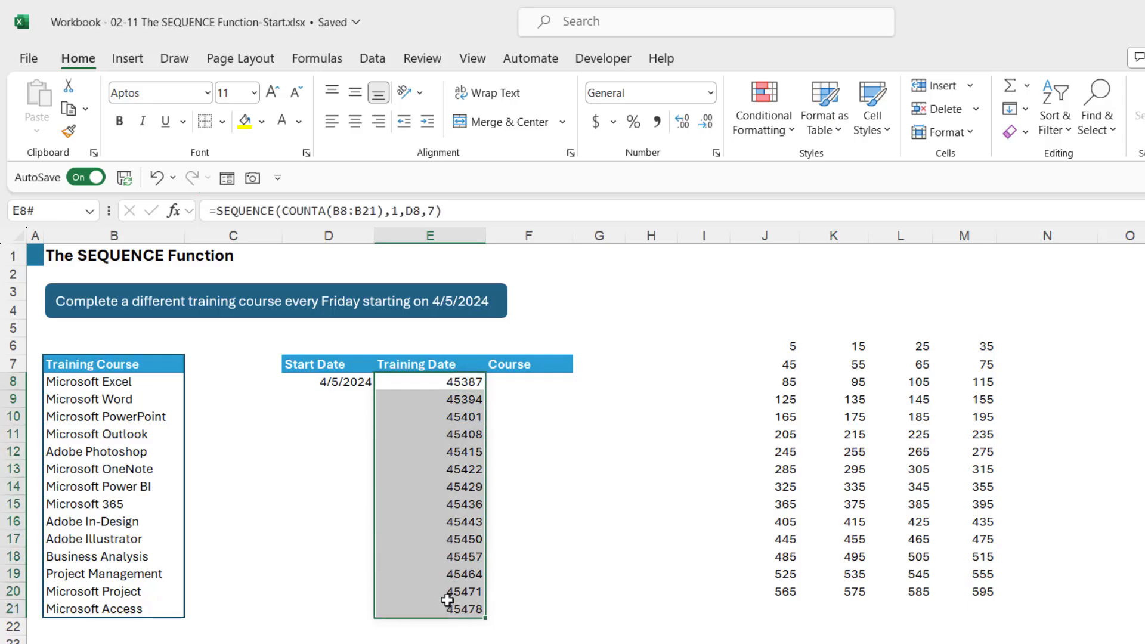
left_click(705, 92)
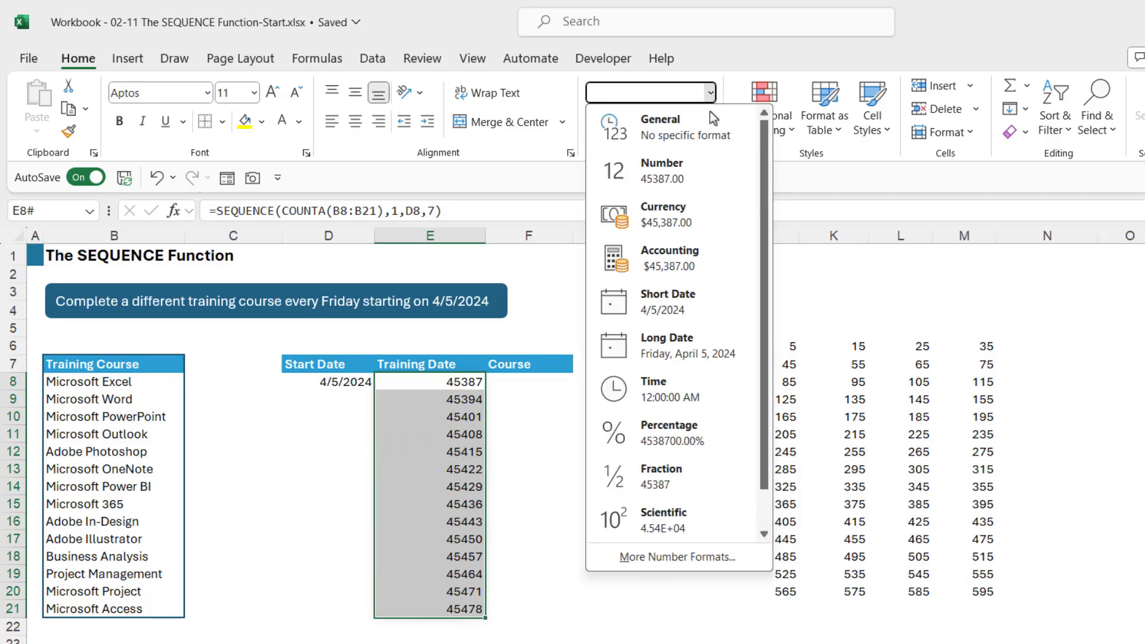
left_click(667, 300)
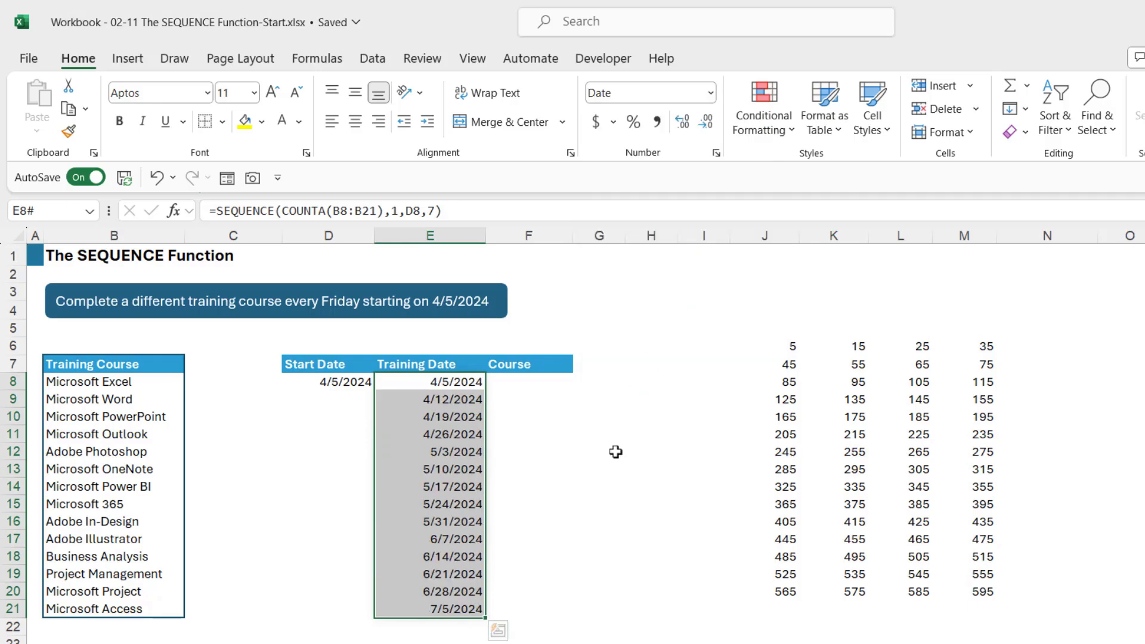
- Inspect several spilled date cells to confirm they share the SEQUENCE formula
left_click(451, 398)
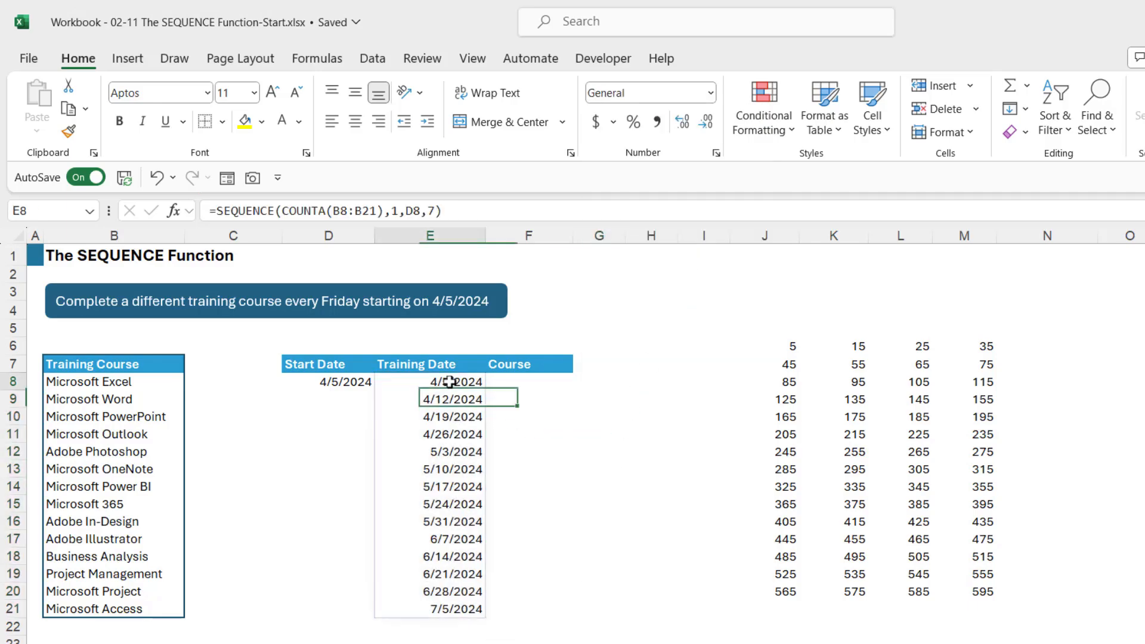
left_click(429, 381)
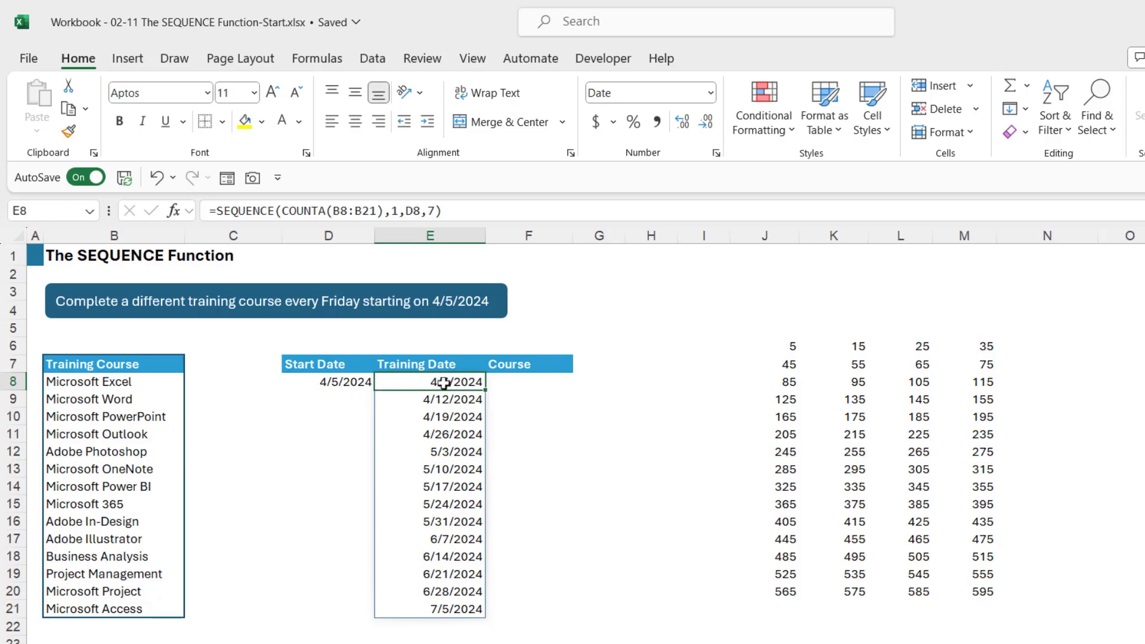
left_click(430, 399)
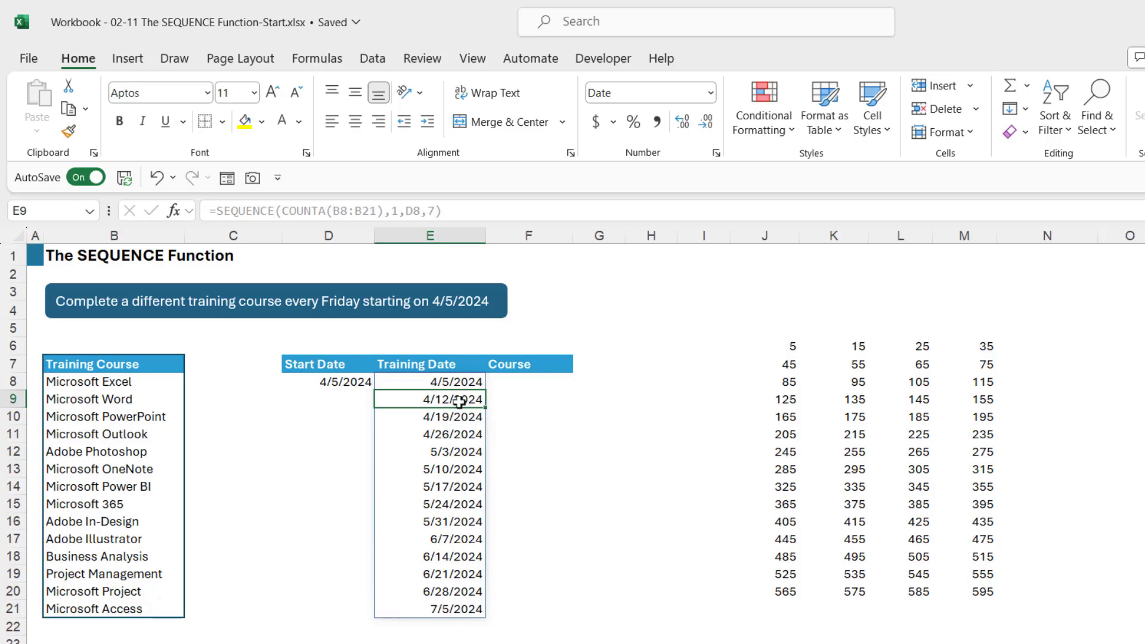
left_click(430, 433)
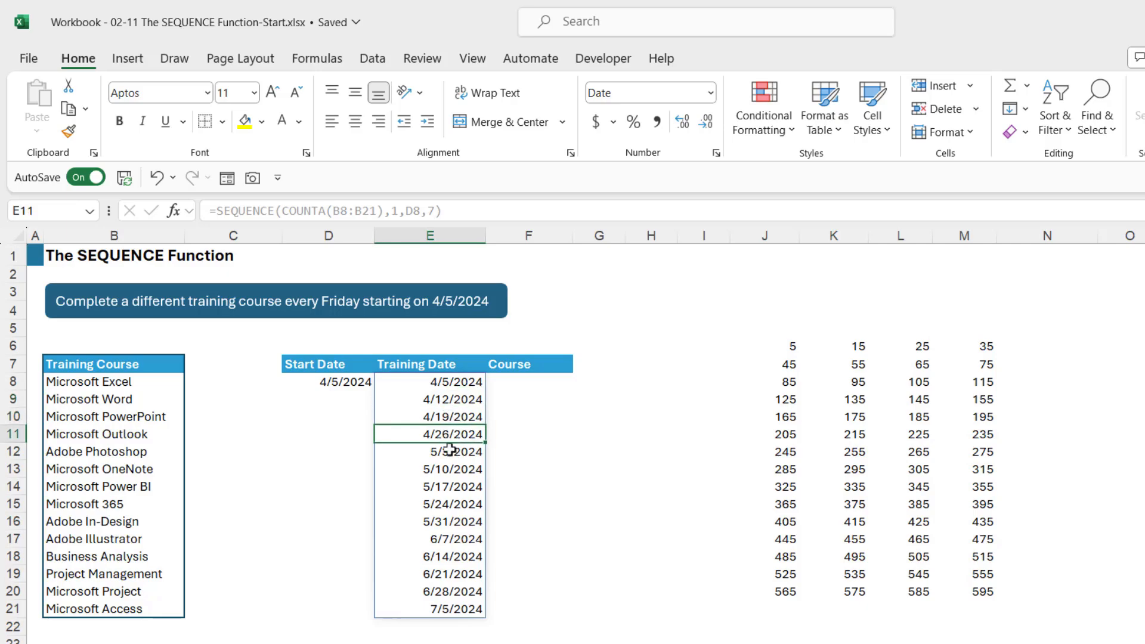
left_click(586, 521)
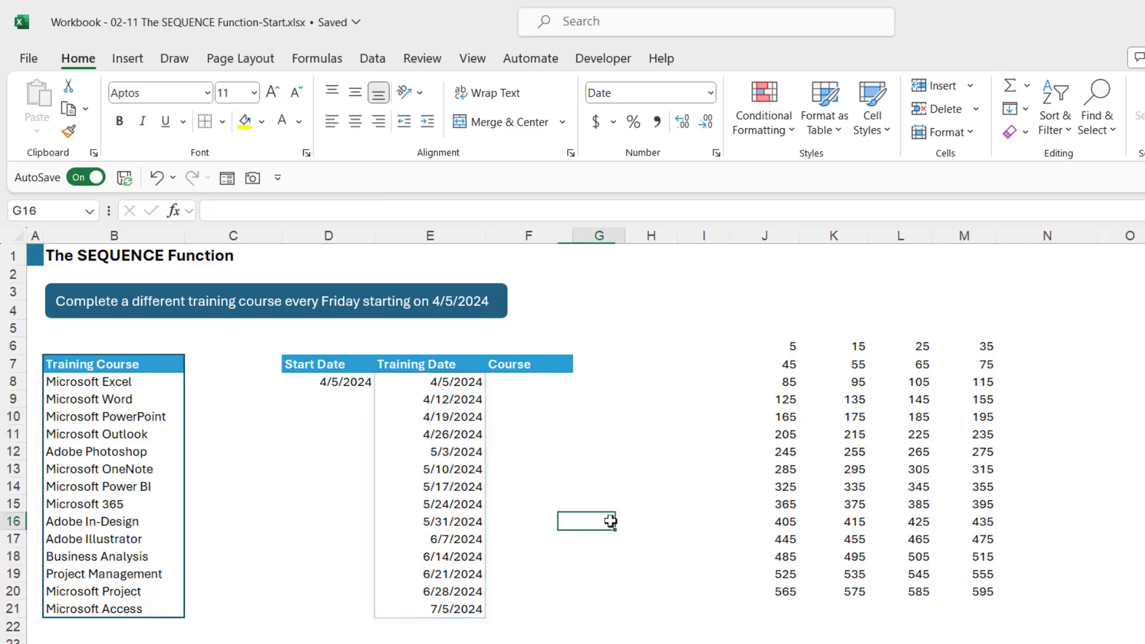
left_click(87, 380)
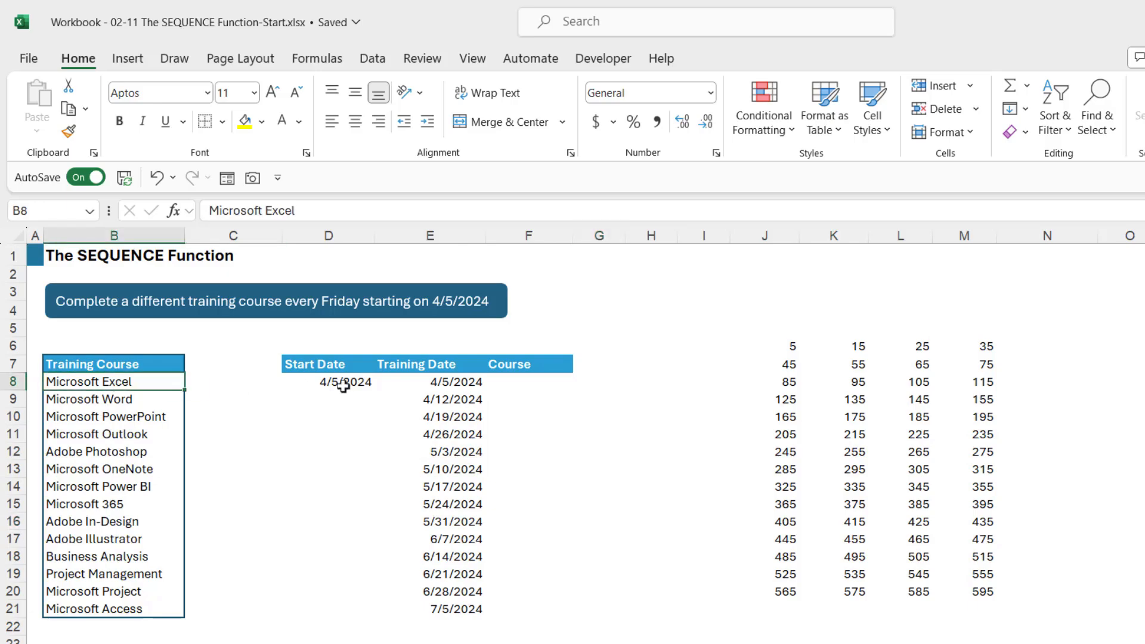
mouse_move(147, 384)
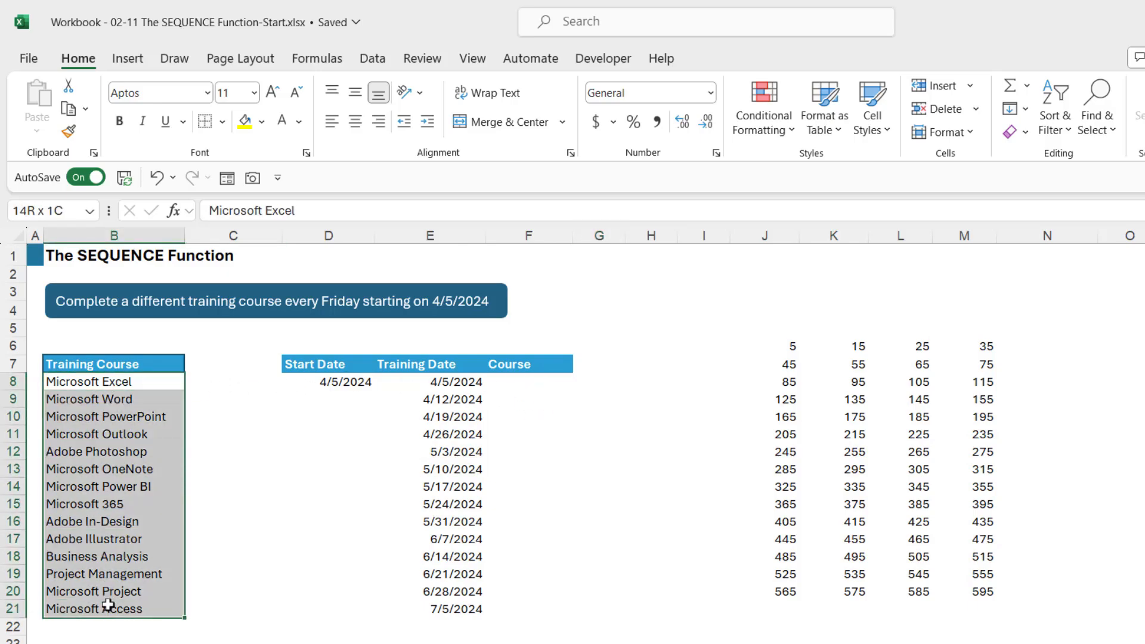
- Select F8 as the paste destination for the copied course names
left_click(527, 381)
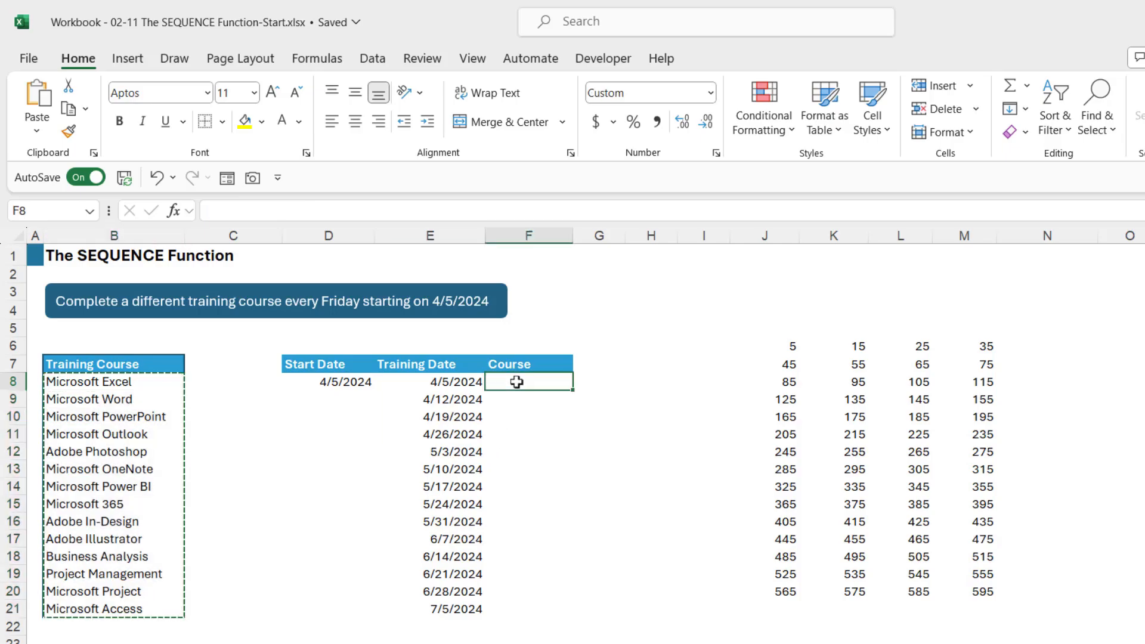